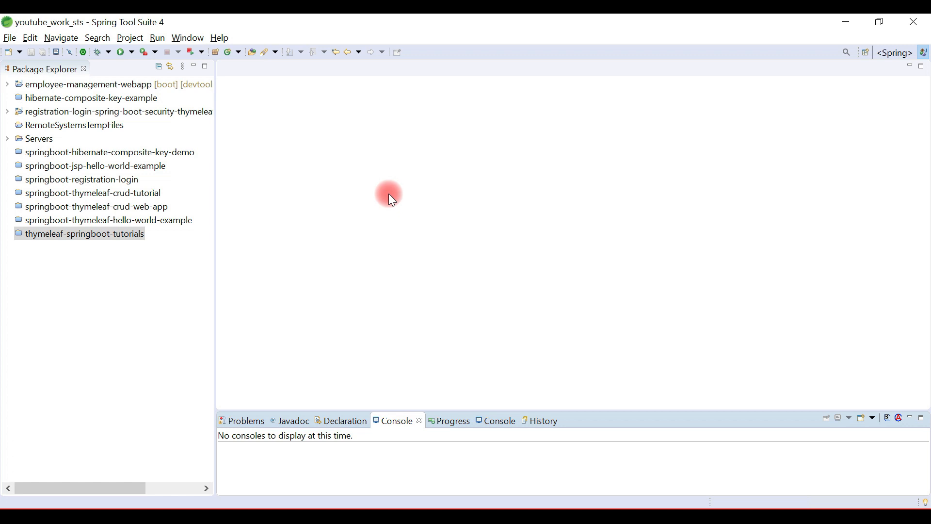
pyautogui.moveTo(185, 100)
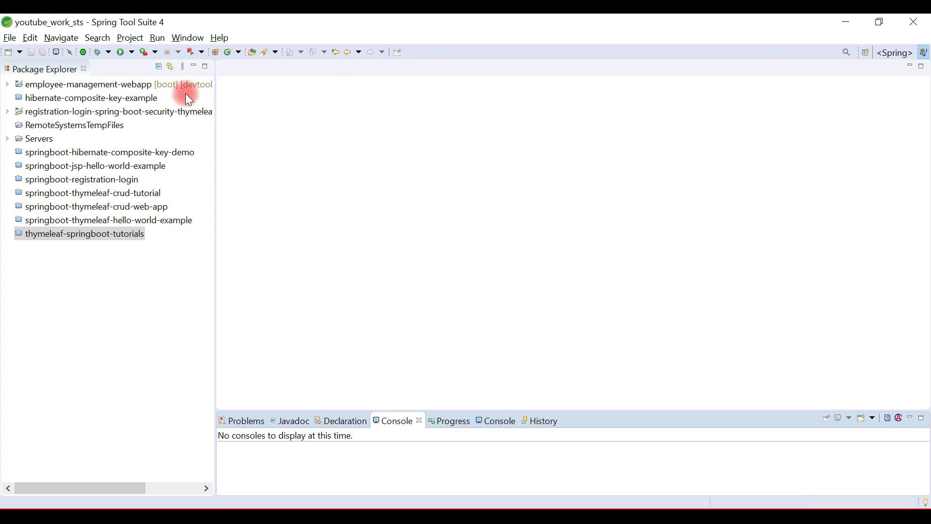
# - Bring up the File menu's New options for creating a project
pyautogui.click(10, 38)
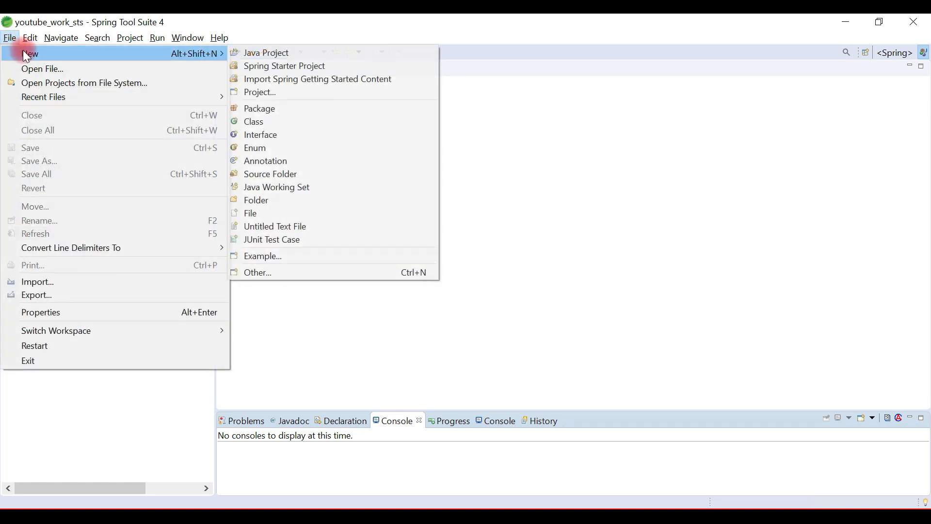
pyautogui.moveTo(270, 70)
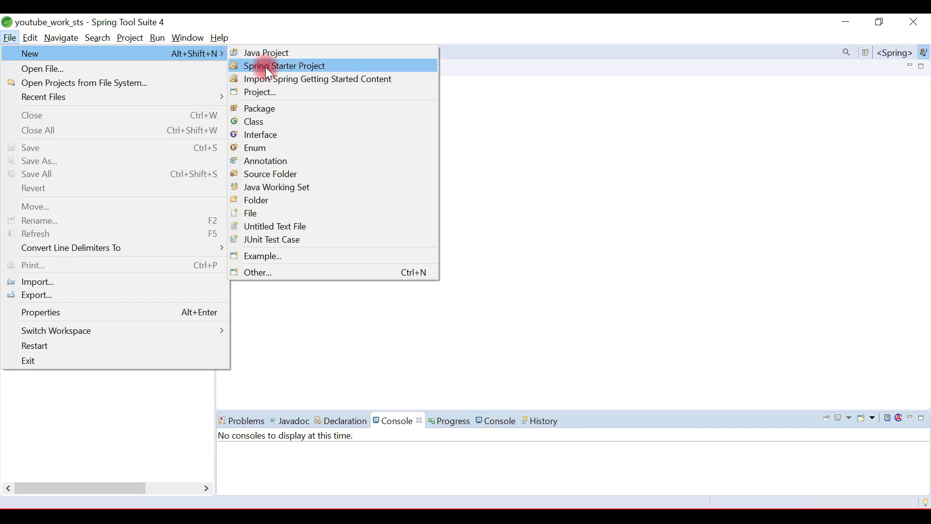
# - Start a Spring Starter Project named thymeleaf-springboot-tutorial with a matching artifact name
pyautogui.click(284, 66)
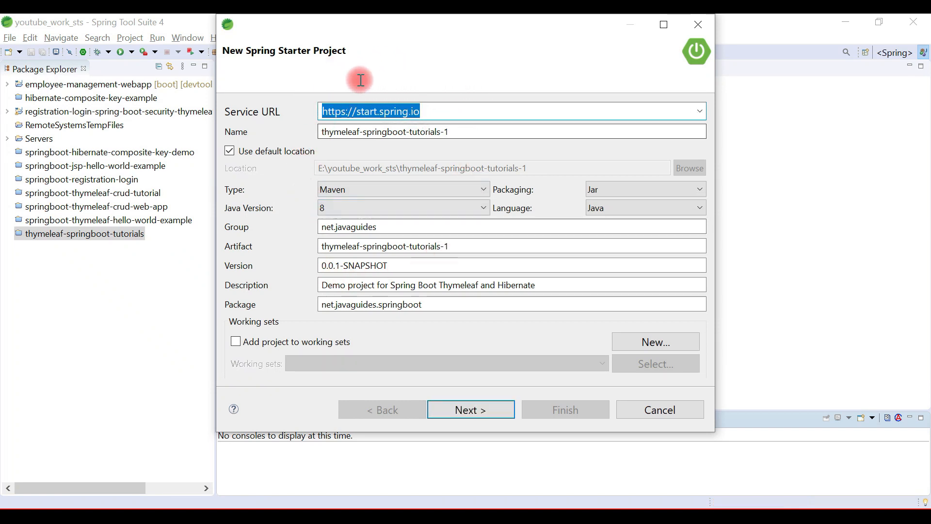
pyautogui.moveTo(293, 154)
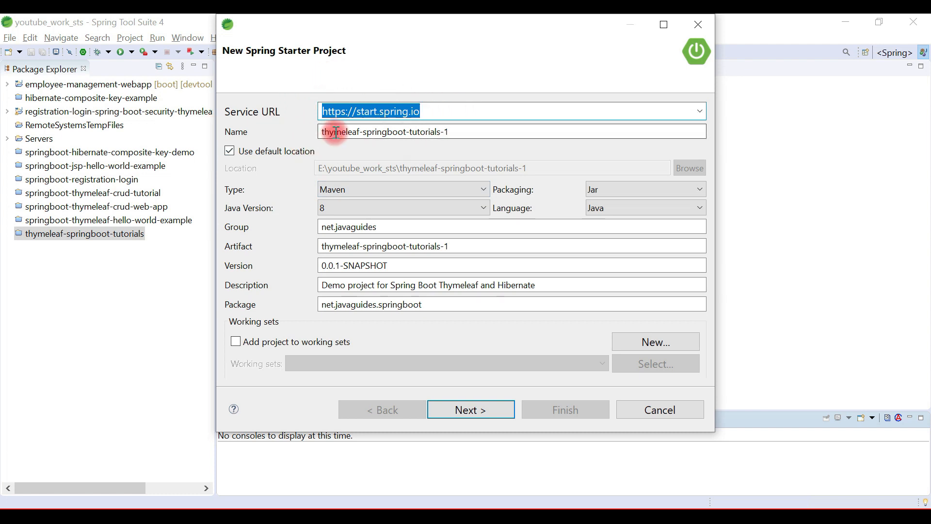
pyautogui.write('thymeleaf-hello')
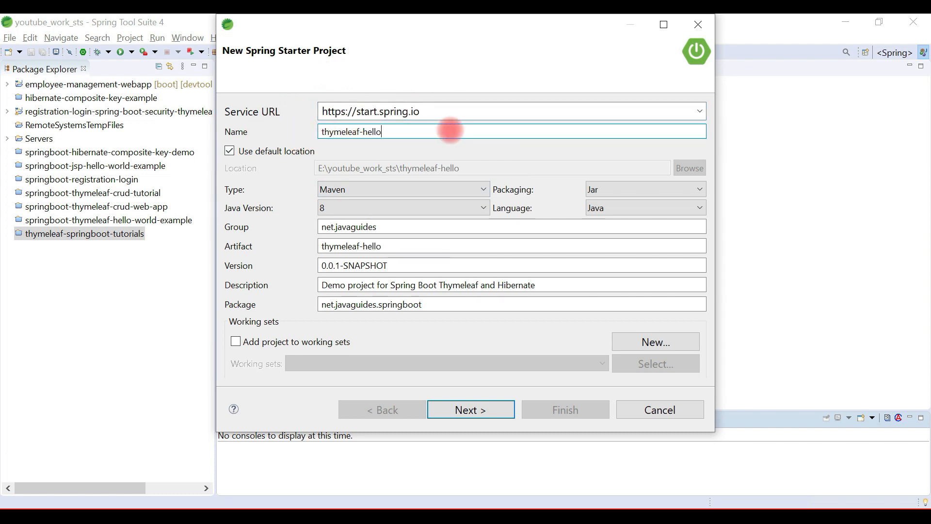
pyautogui.write('thymeleaf-springboot')
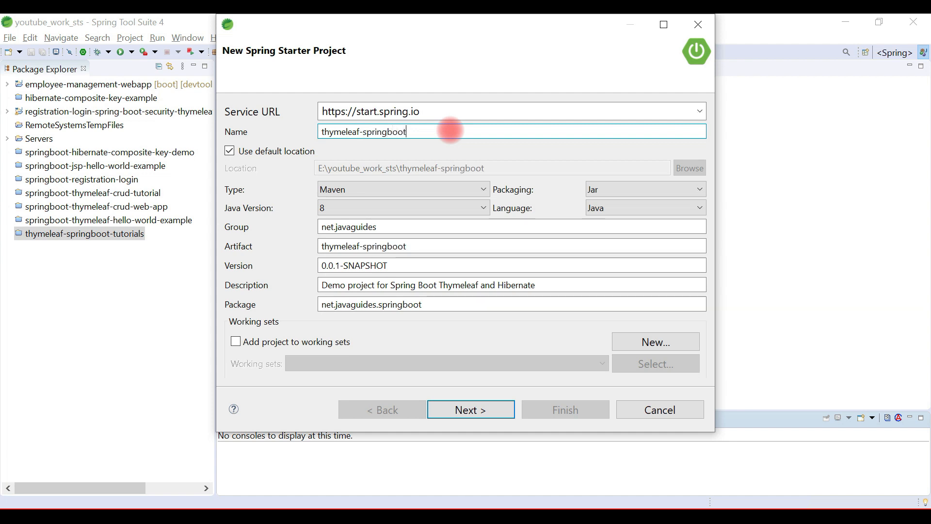
pyautogui.write('-tutorial')
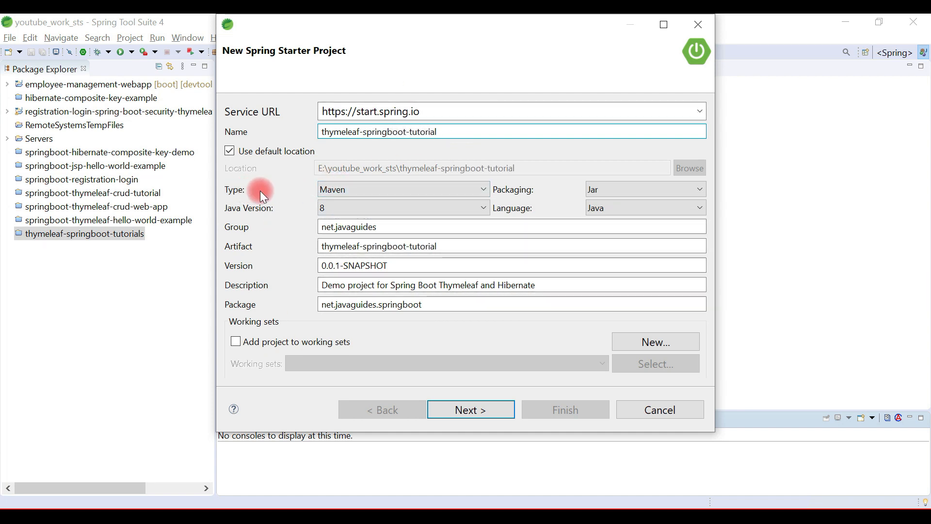
pyautogui.moveTo(615, 188)
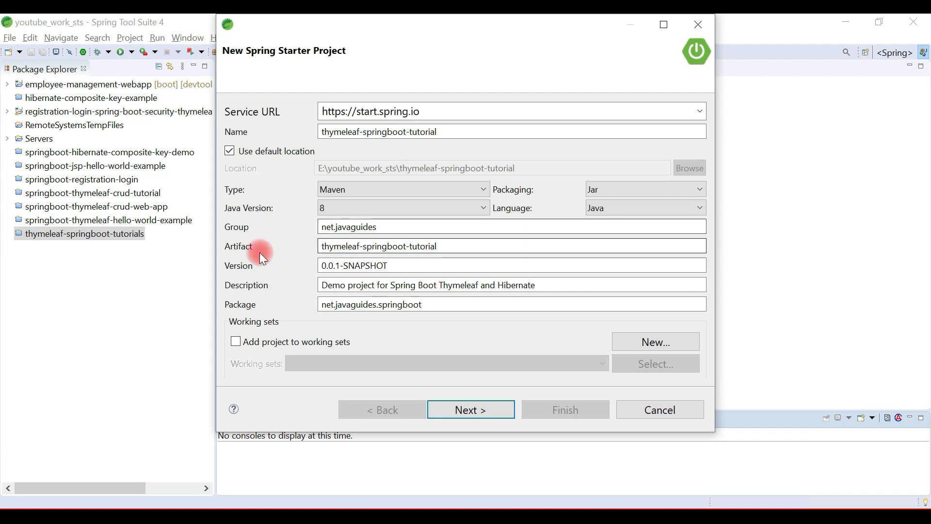
pyautogui.click(368, 246)
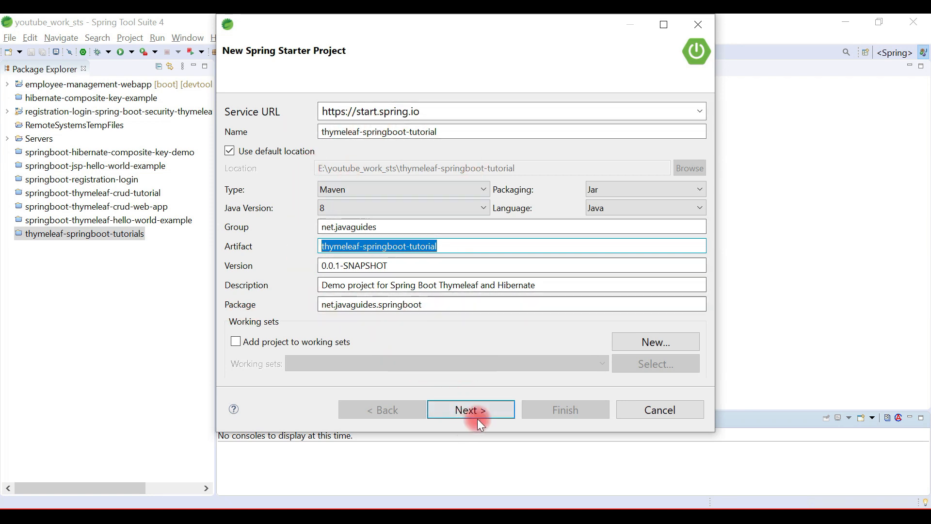
# - Move to the dependencies step and add Spring Web via a 'web' search
pyautogui.click(471, 409)
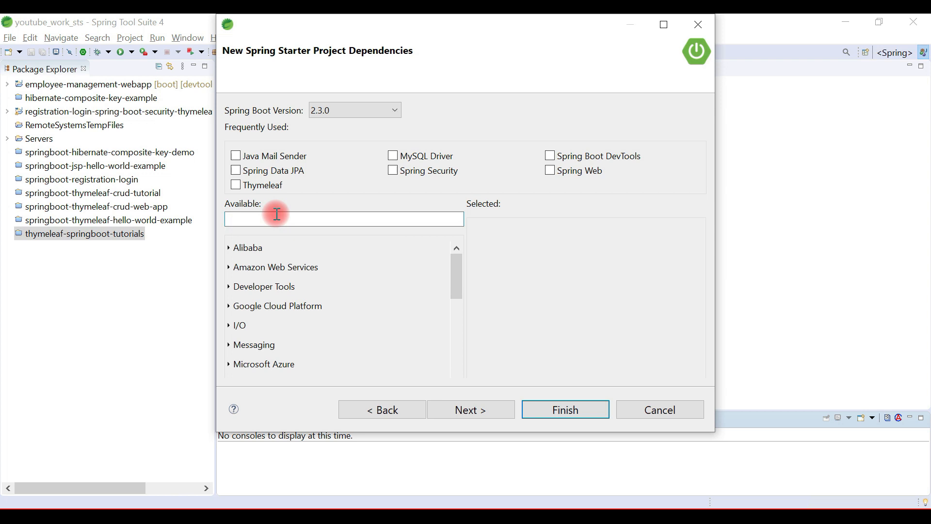
pyautogui.moveTo(283, 213)
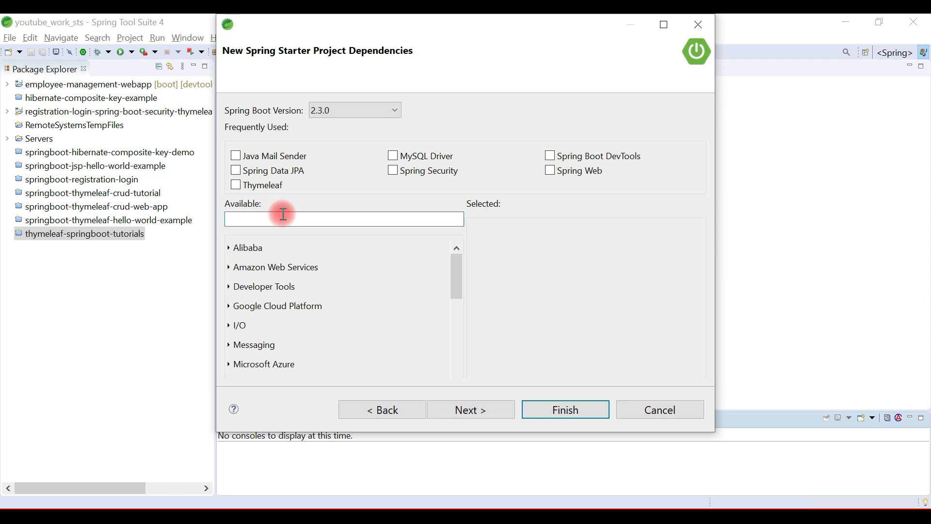
pyautogui.click(344, 219)
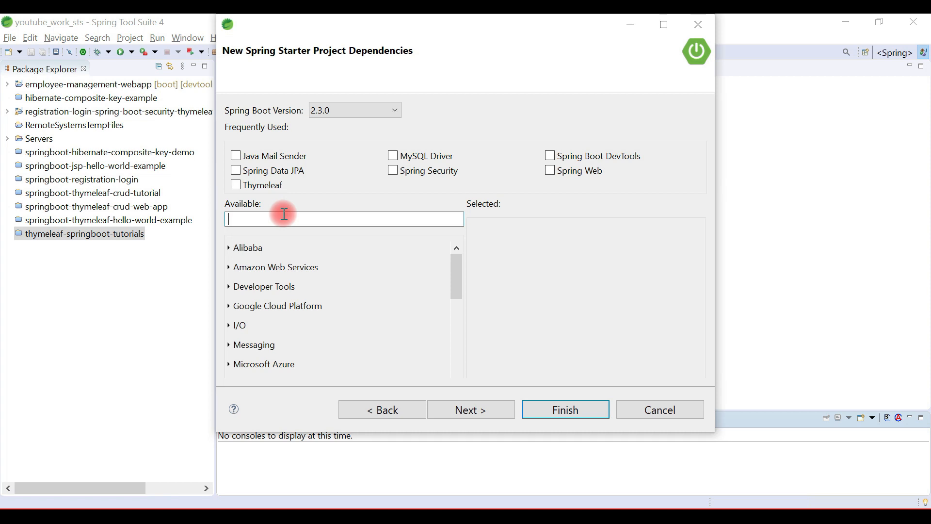
pyautogui.write('w')
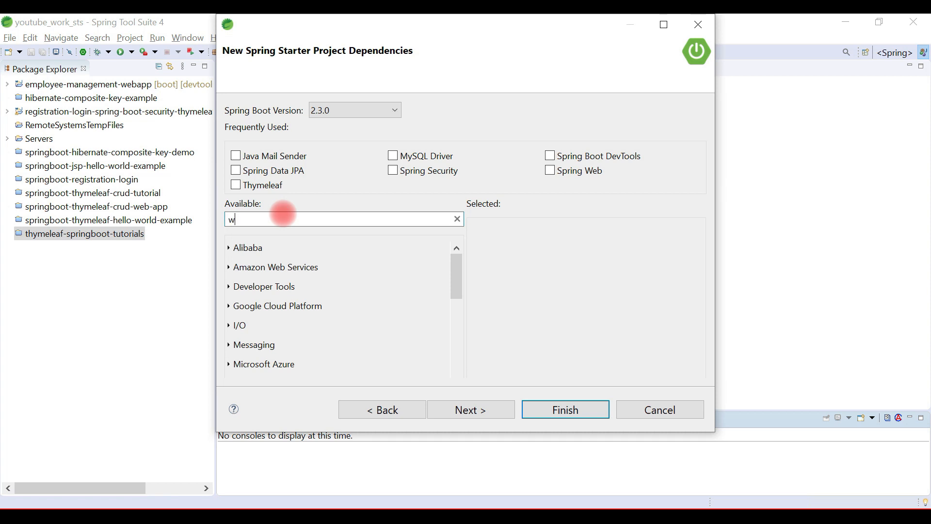
pyautogui.write('eb')
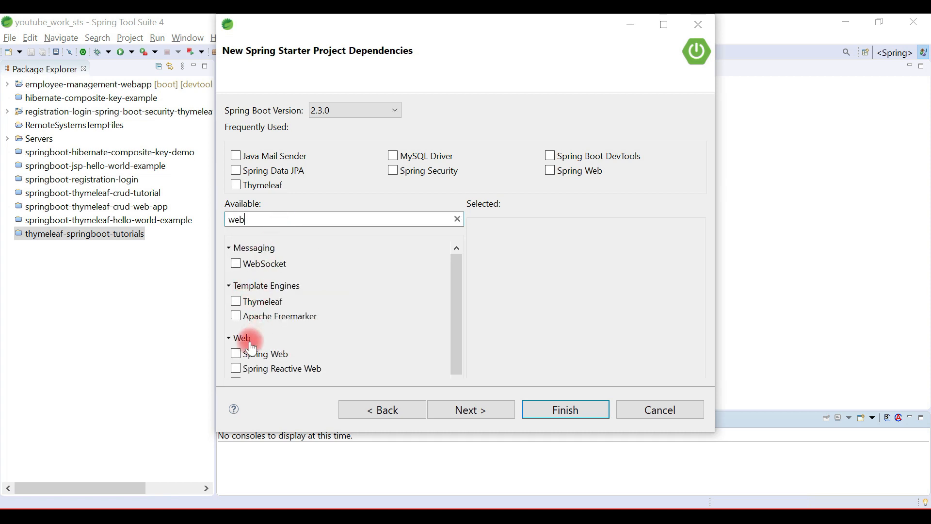
pyautogui.click(236, 354)
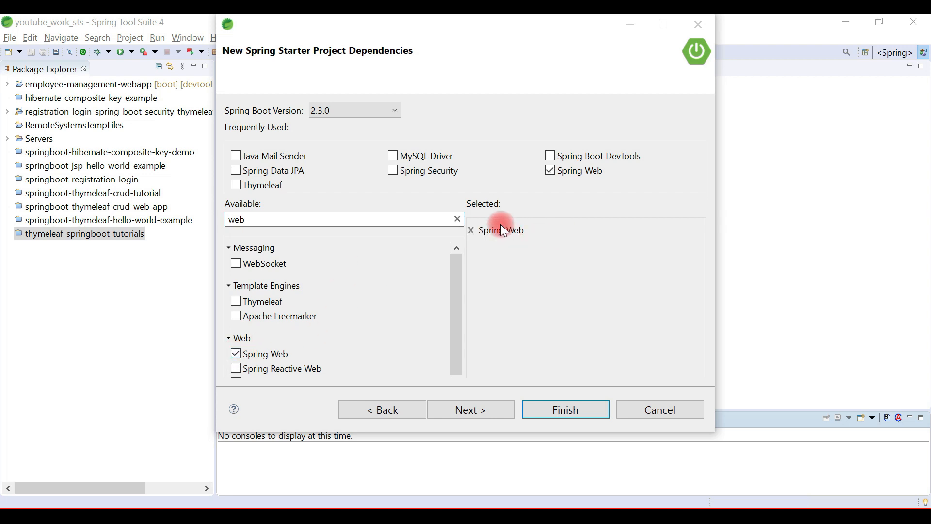
pyautogui.moveTo(503, 235)
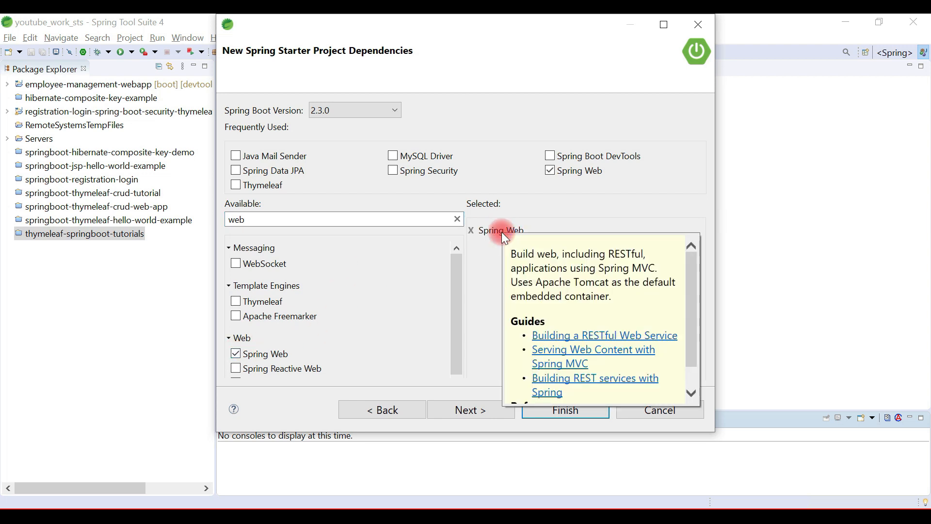
pyautogui.moveTo(553, 256)
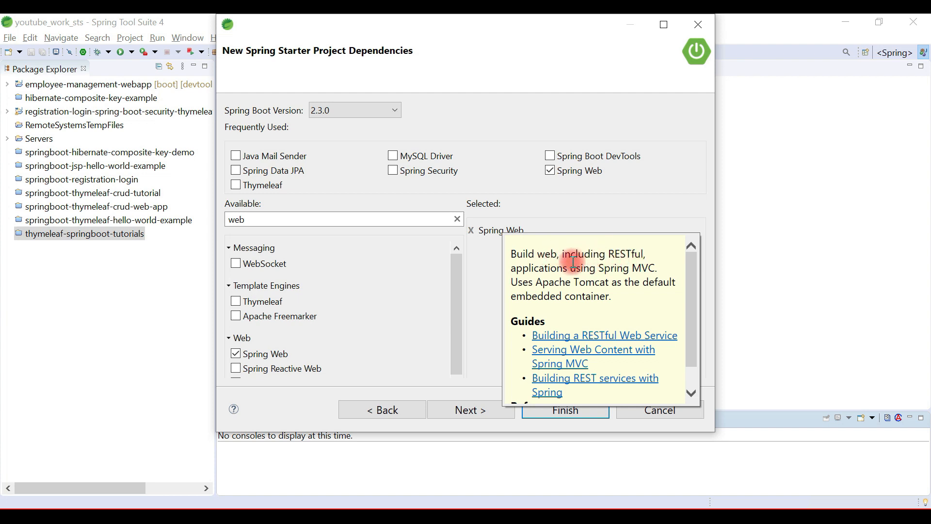
pyautogui.moveTo(608, 272)
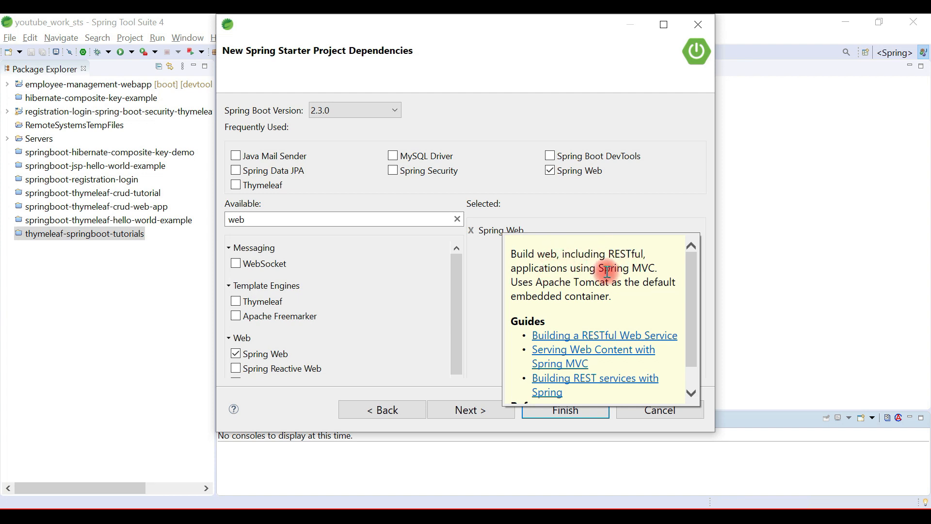
pyautogui.moveTo(552, 259)
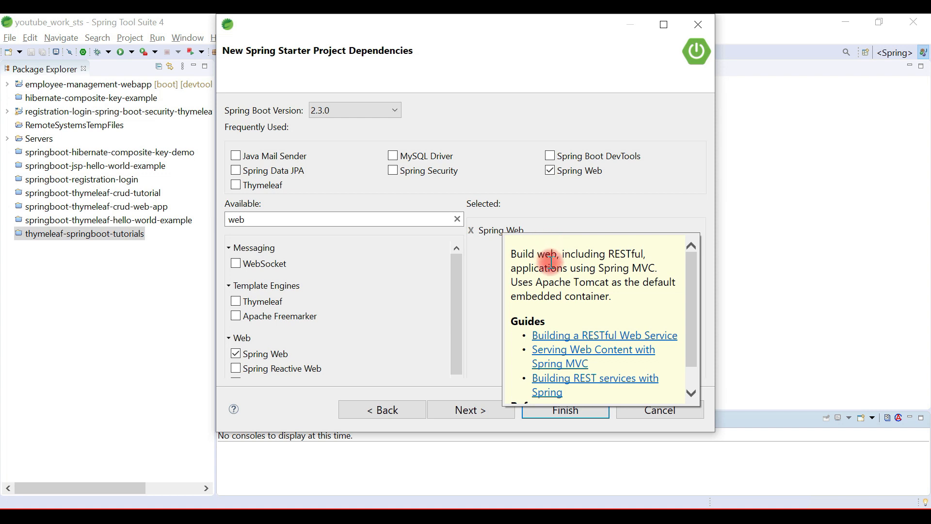
pyautogui.moveTo(654, 273)
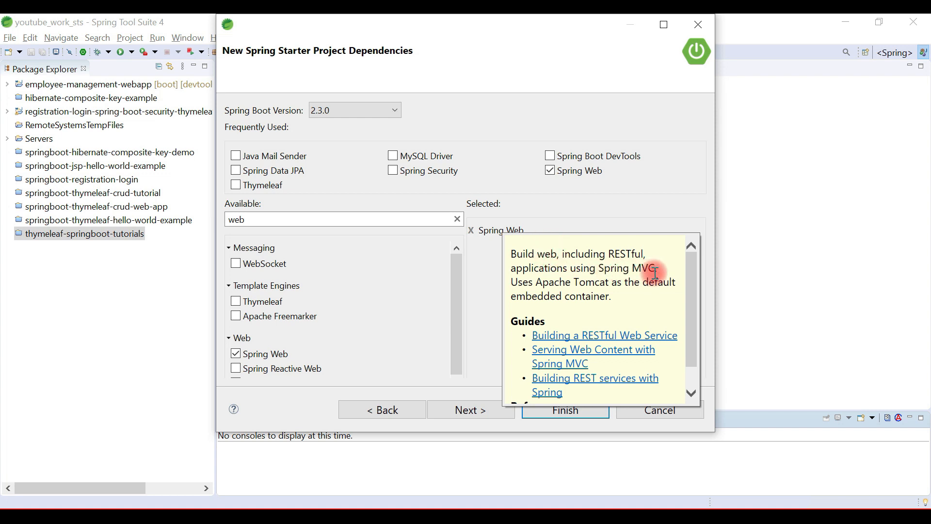
pyautogui.moveTo(597, 282)
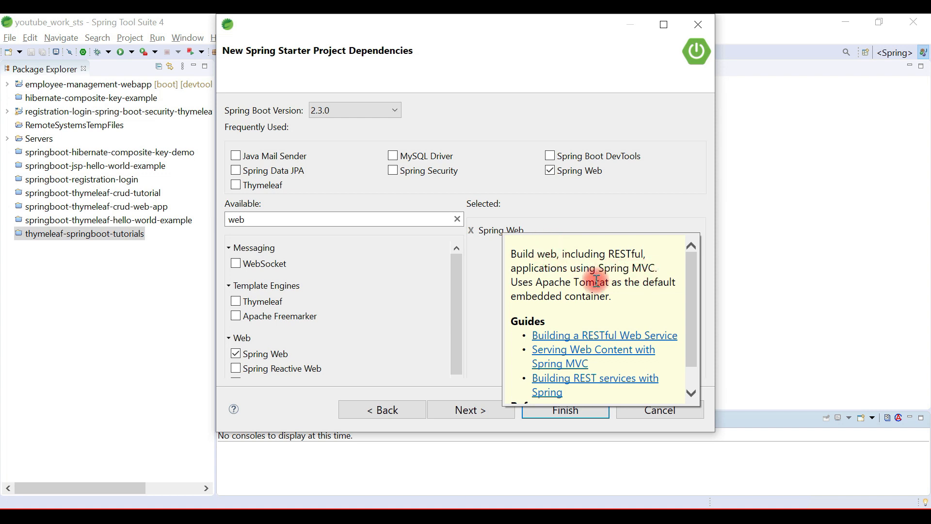
pyautogui.moveTo(631, 288)
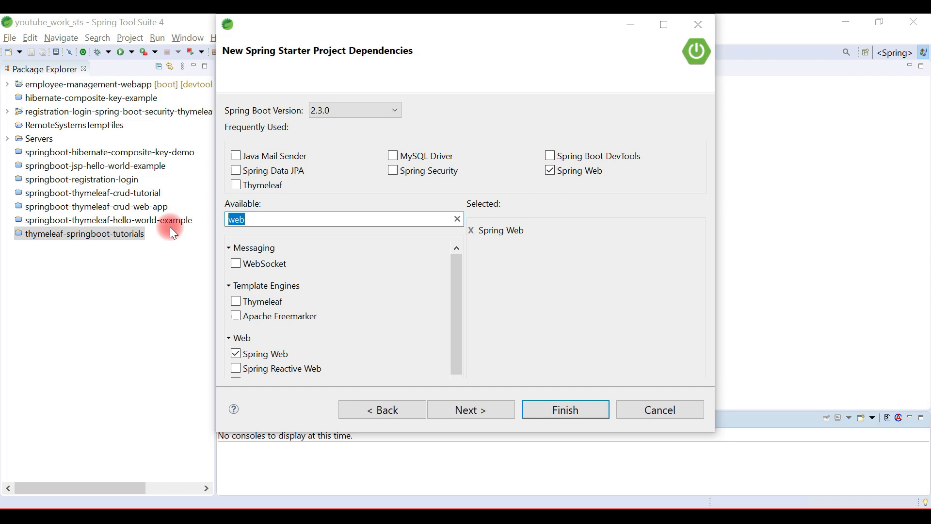
# - Add Thymeleaf as a dependency via a 'thyme' search
pyautogui.write('thyme')
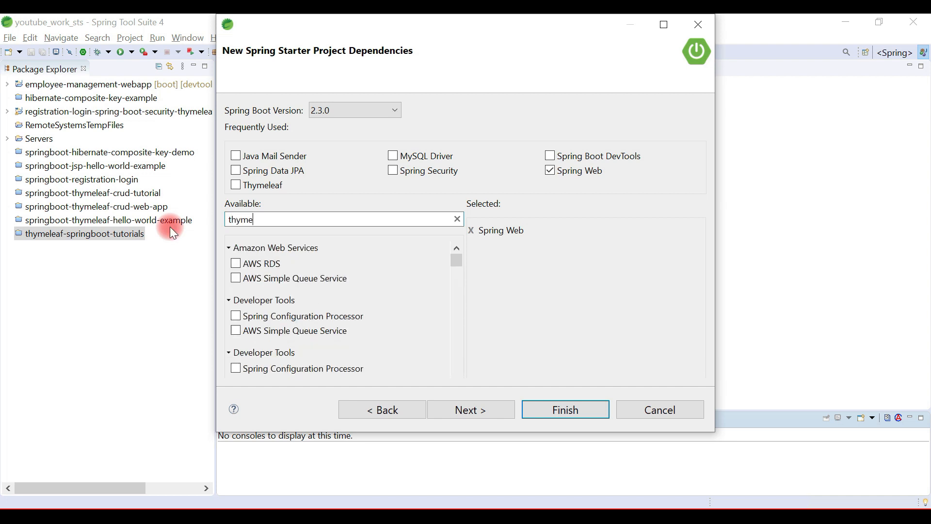
pyautogui.write('thyme')
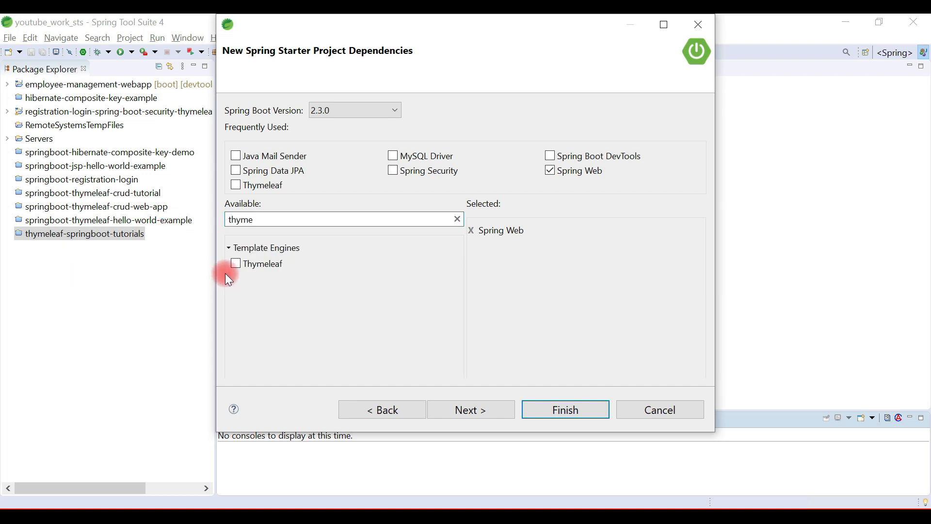
pyautogui.click(236, 263)
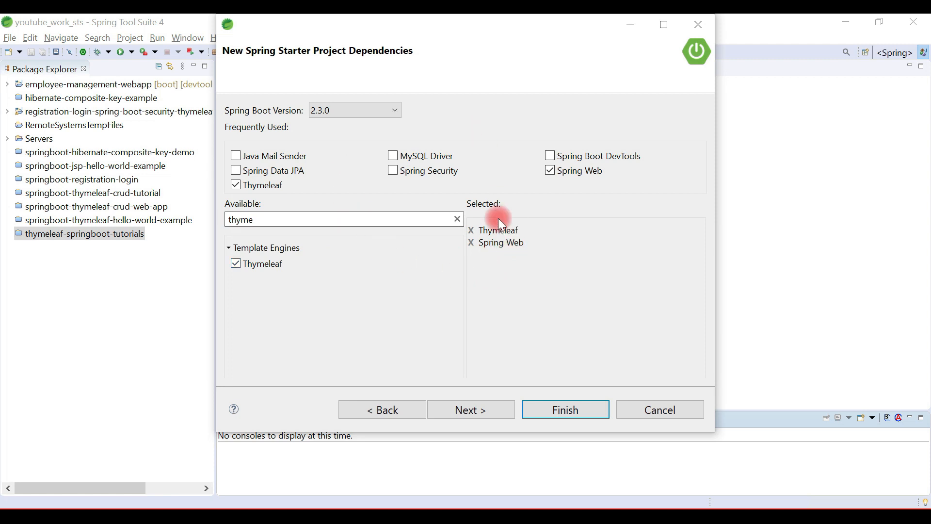
pyautogui.moveTo(569, 374)
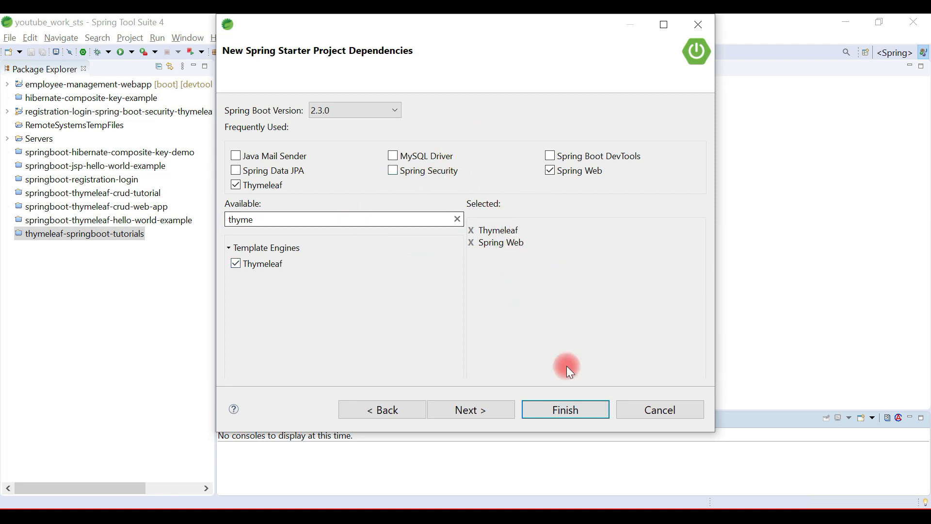
# - Finish the wizard and expand the new project down to the net.javaguides.springboot package
pyautogui.click(564, 410)
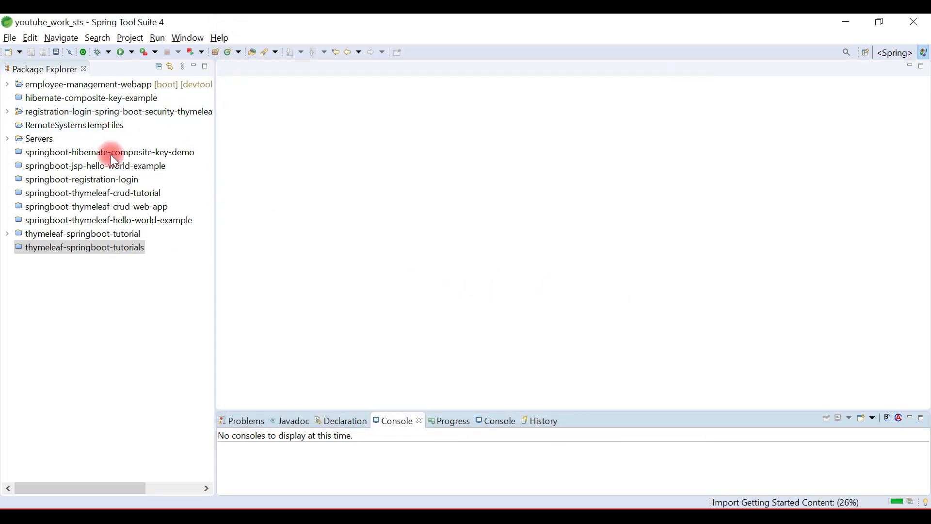
pyautogui.click(7, 233)
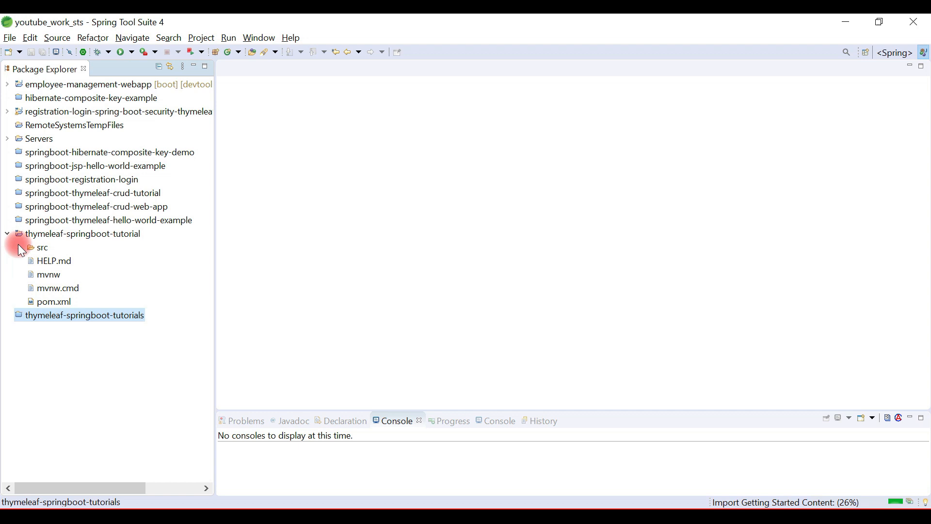
pyautogui.click(19, 247)
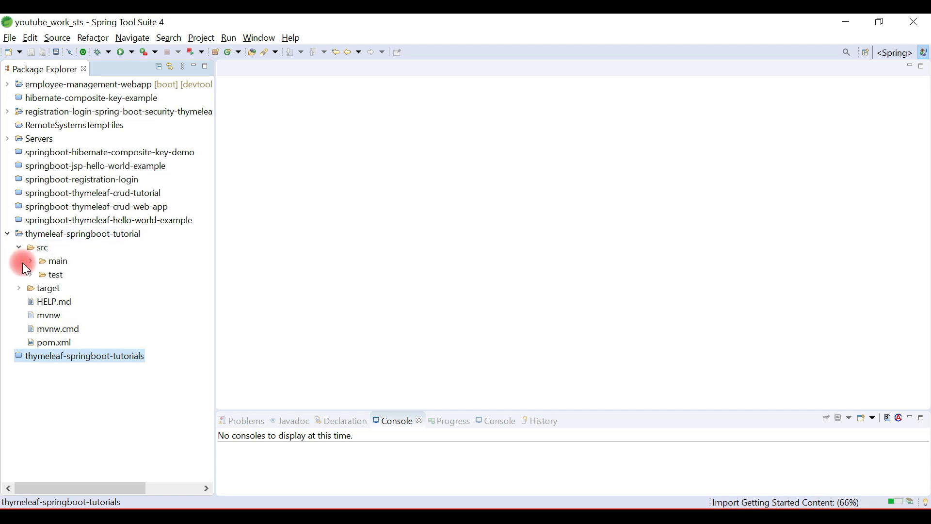
pyautogui.click(7, 233)
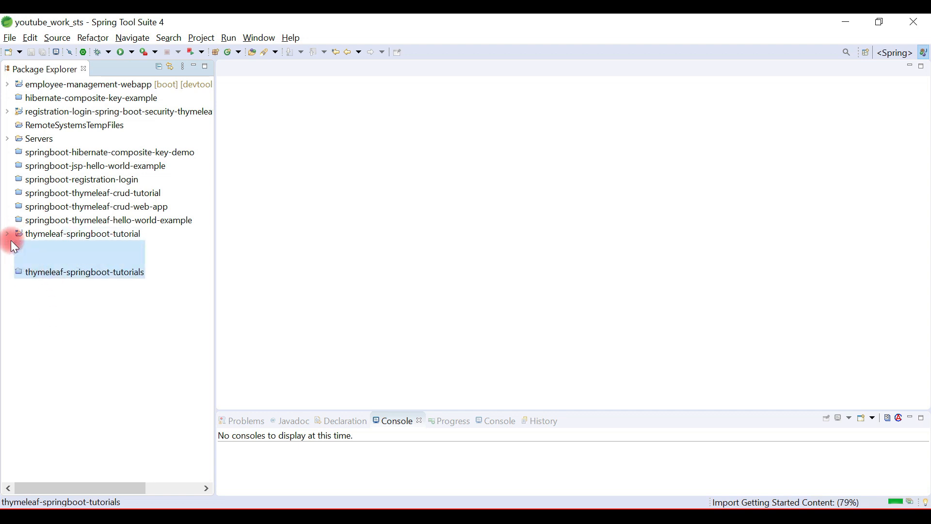
pyautogui.click(7, 234)
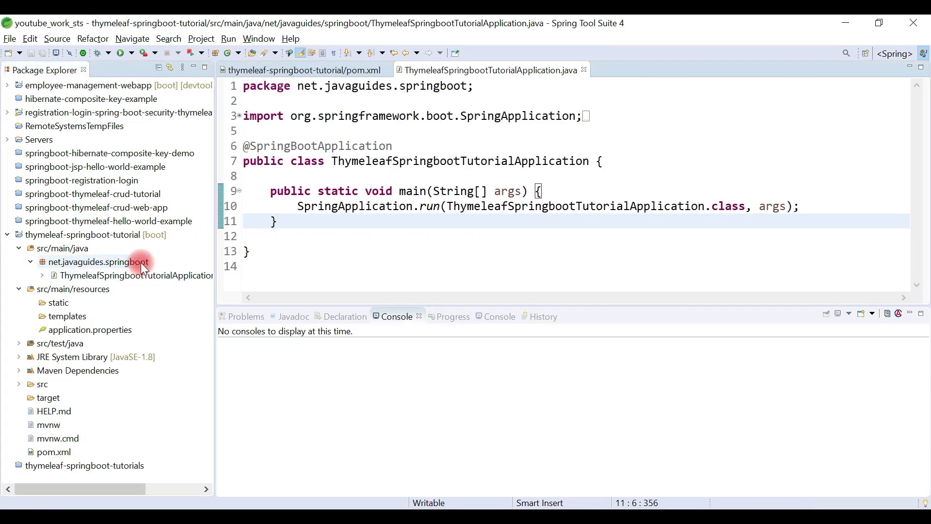
pyautogui.click(95, 262)
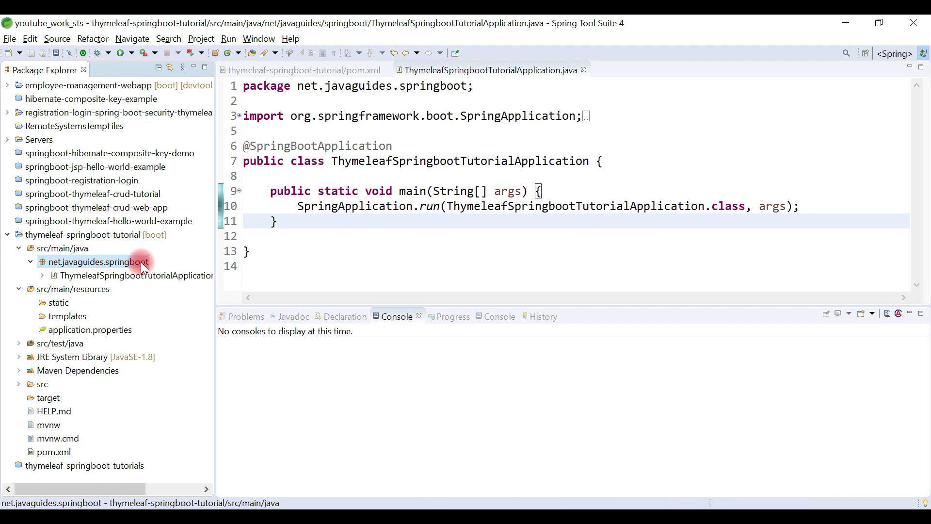
# - Create a new class HelloWorldController in the net.javaguides.springboot package
pyautogui.rightClick(93, 262)
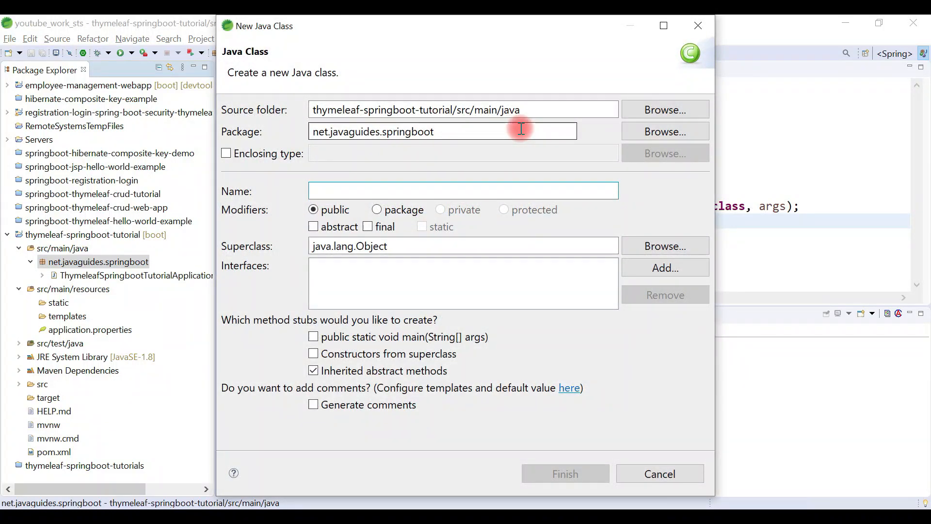
pyautogui.click(463, 190)
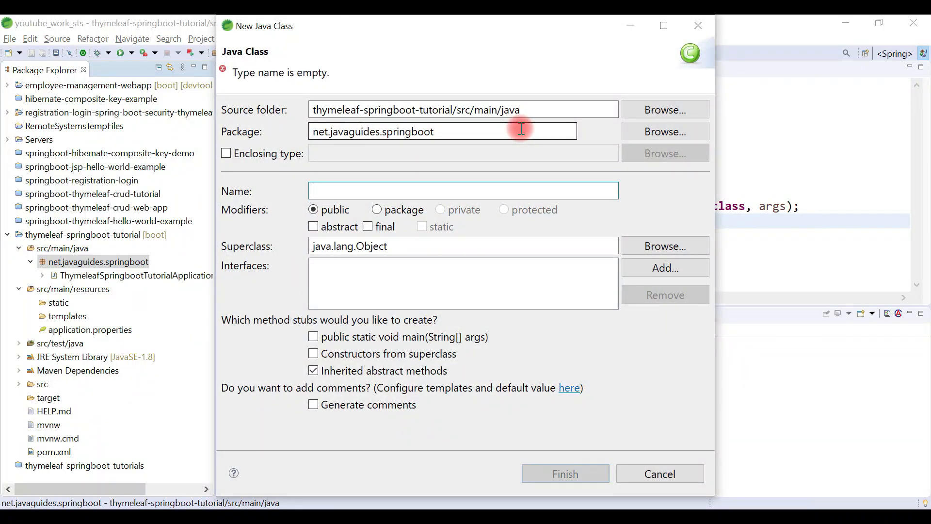
pyautogui.write('HelloWor')
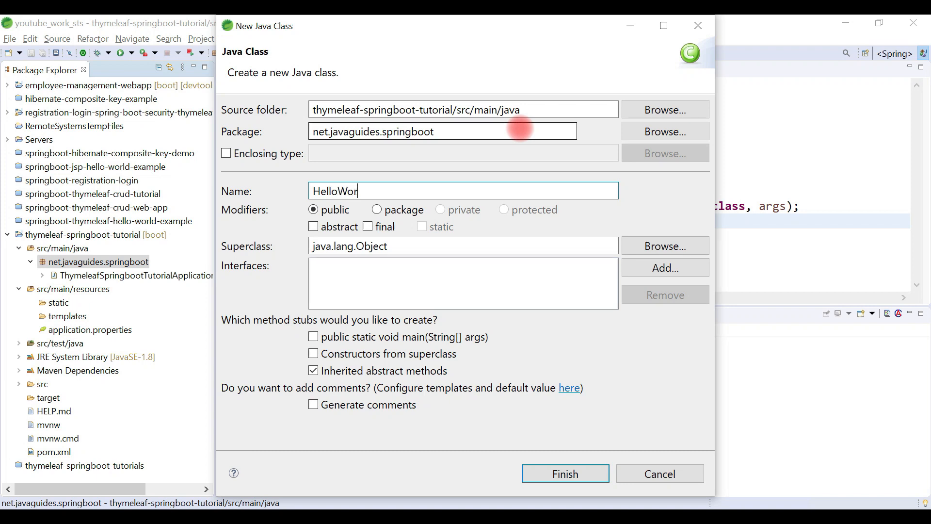
pyautogui.write('ldContro')
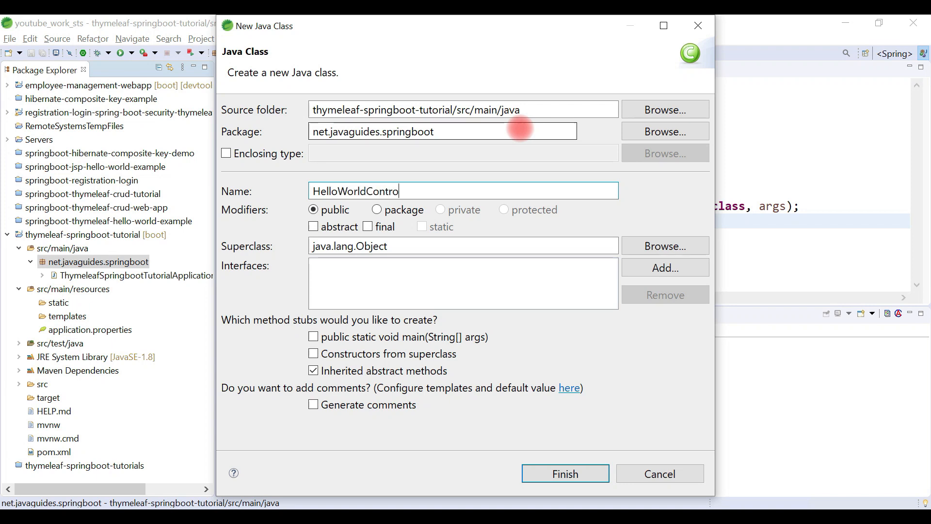
pyautogui.click(565, 474)
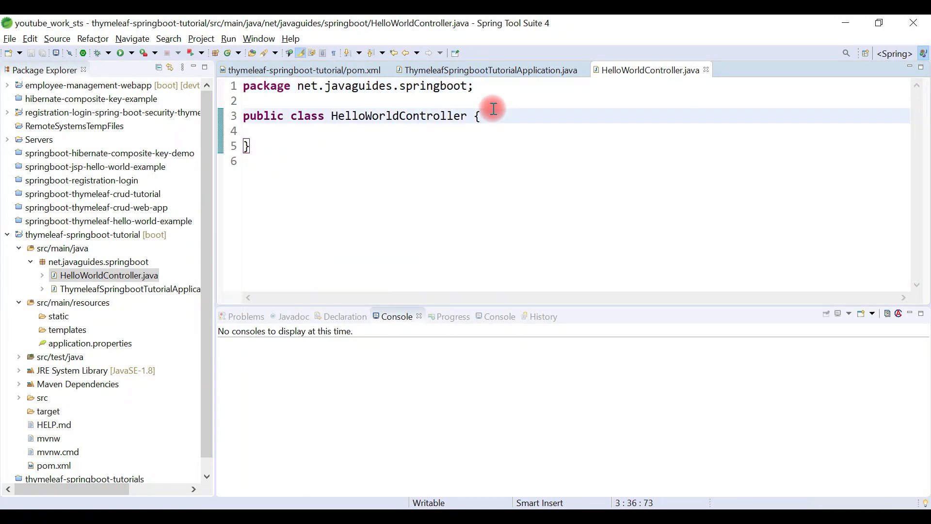
pyautogui.write('@')
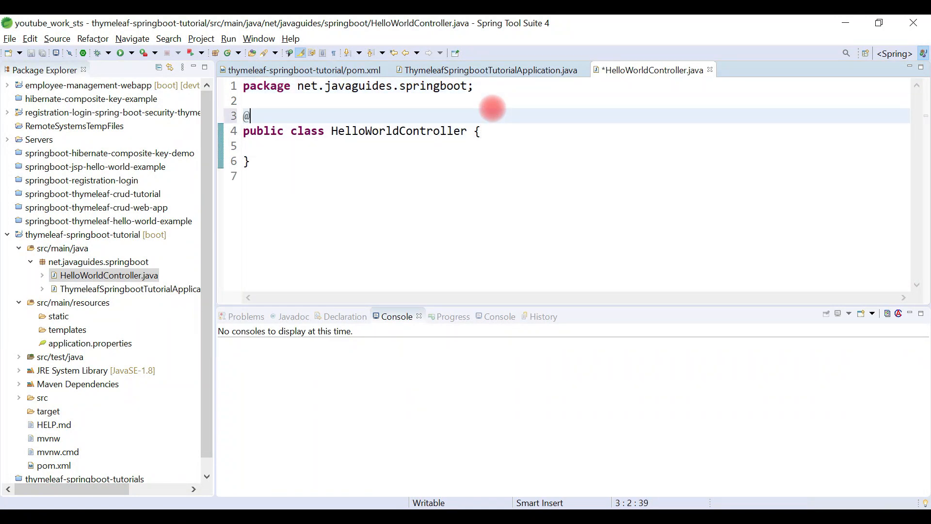
pyautogui.write('Controller')
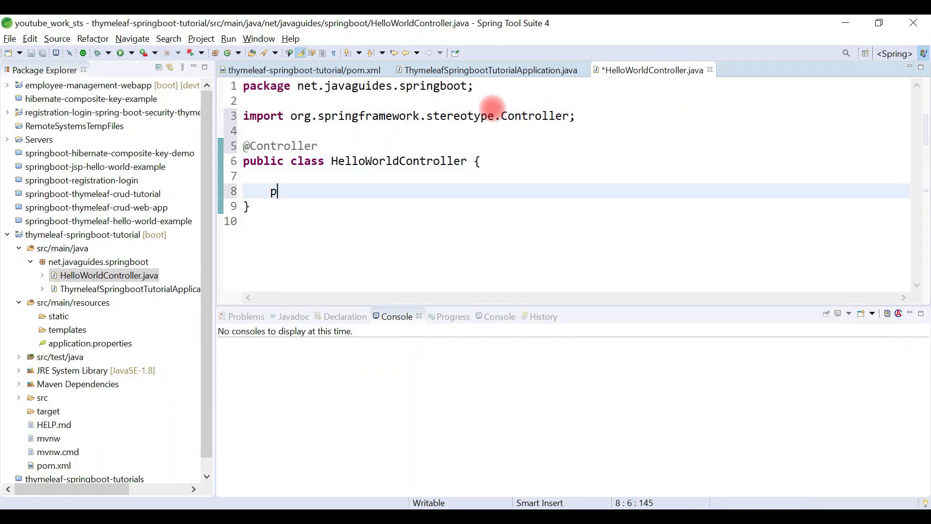
pyautogui.write('ublic')
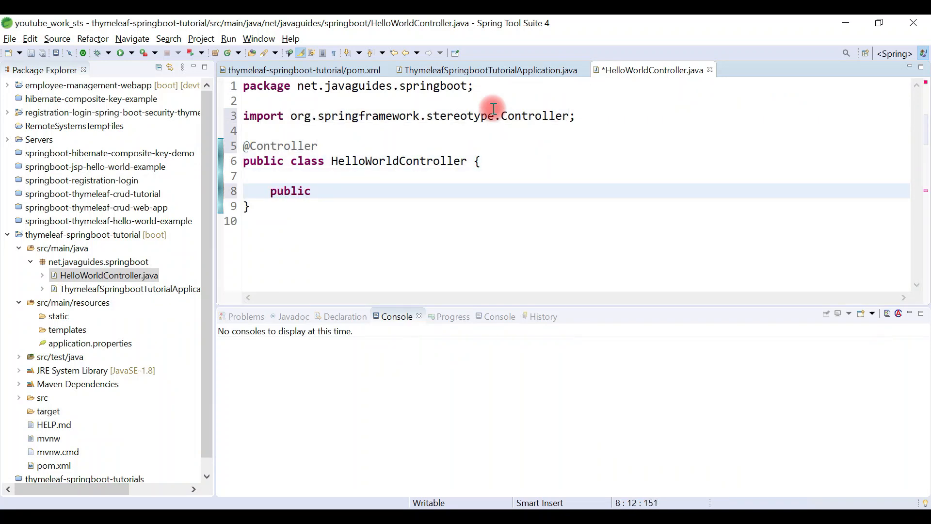
pyautogui.write('String')
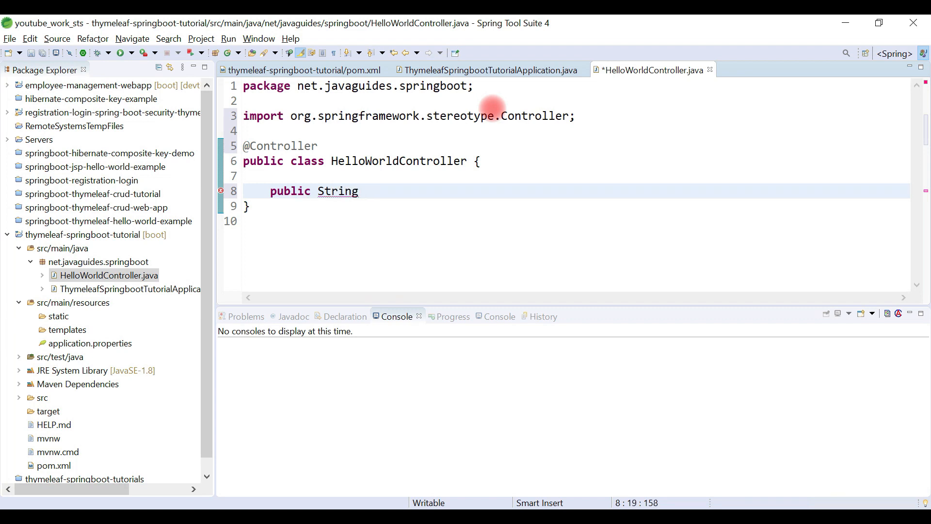
pyautogui.write('hello() {')
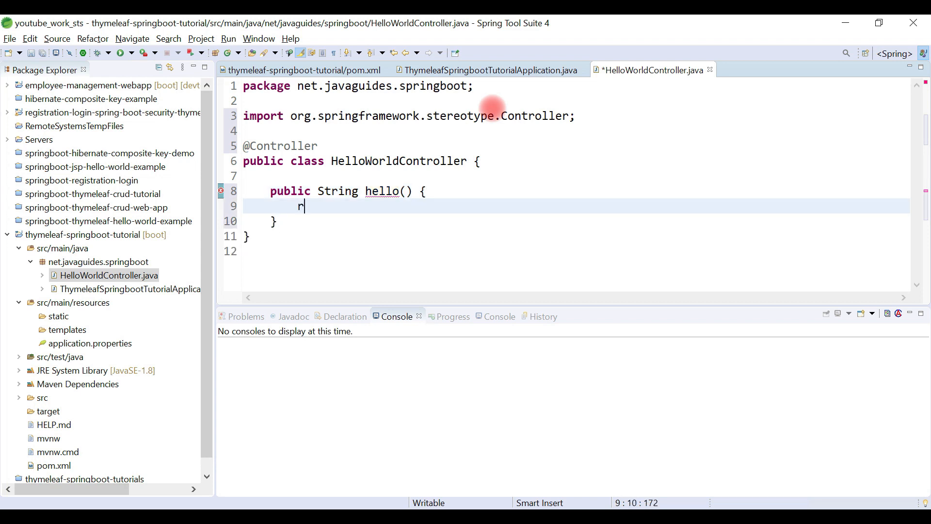
pyautogui.write('eturn ""')
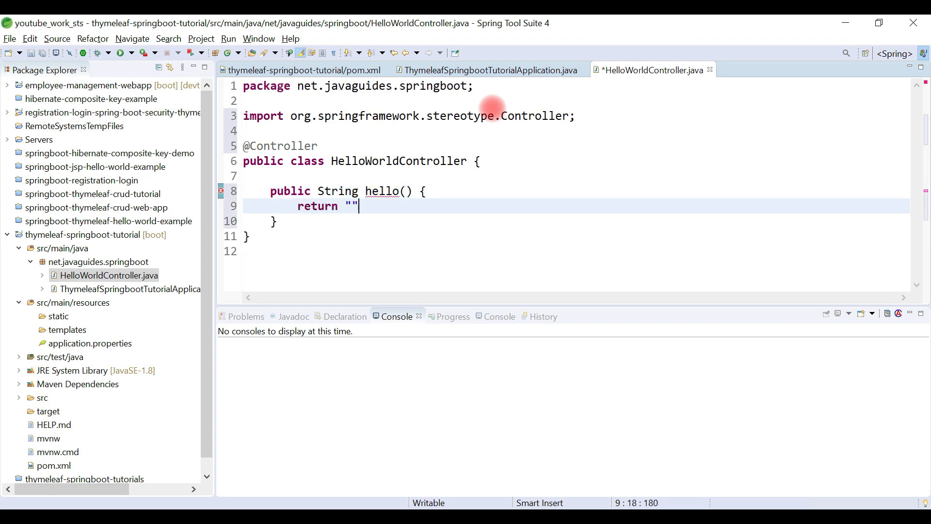
pyautogui.write('hello')
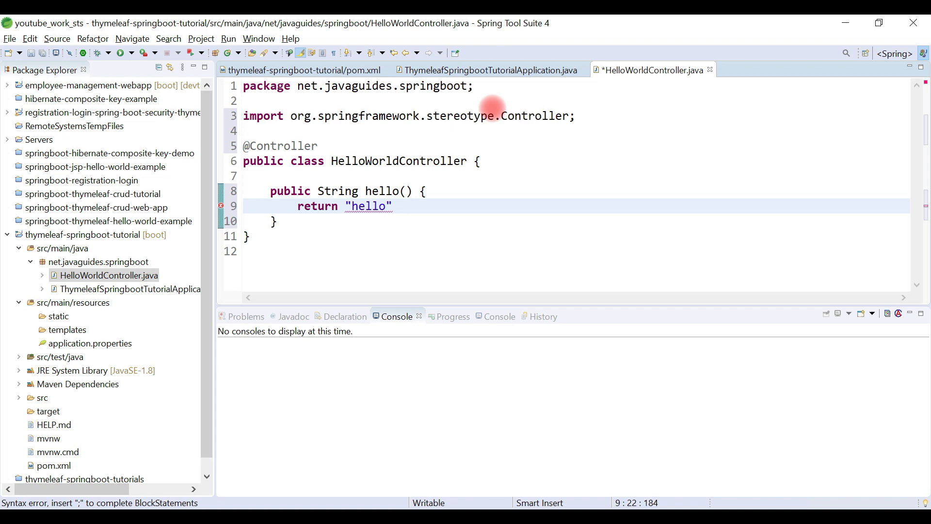
pyautogui.write('world')
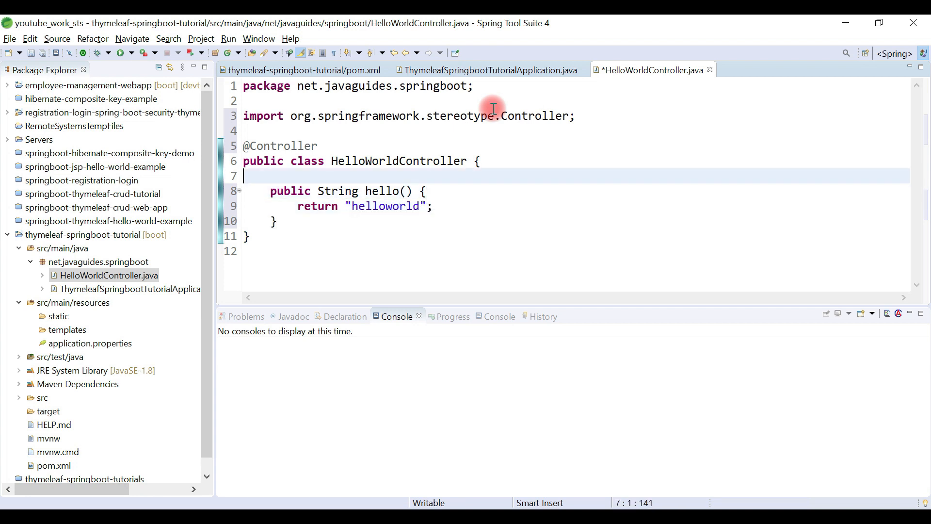
pyautogui.write('@')
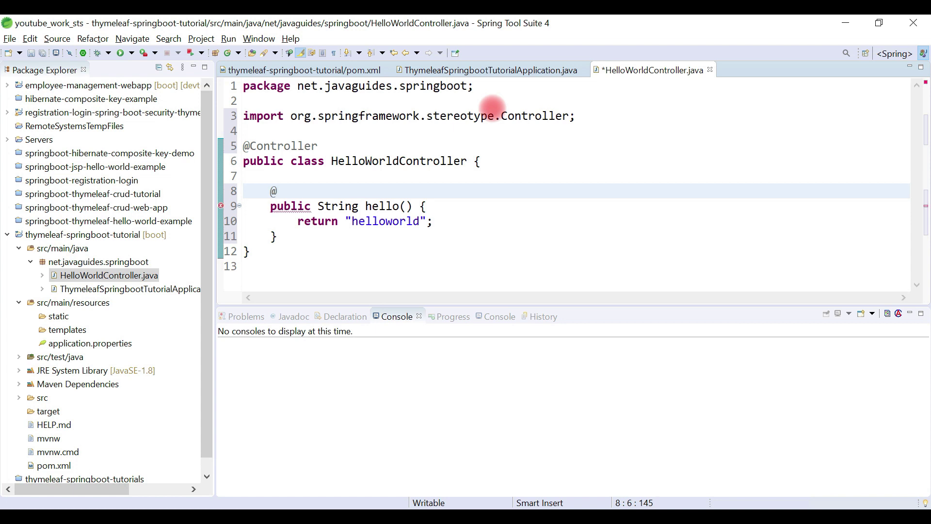
pyautogui.write('GetMapping')
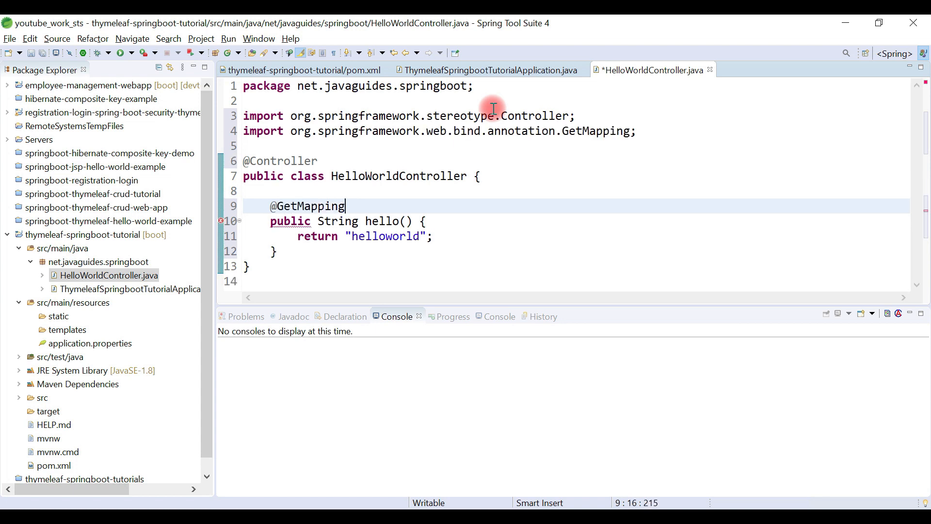
pyautogui.write('()')
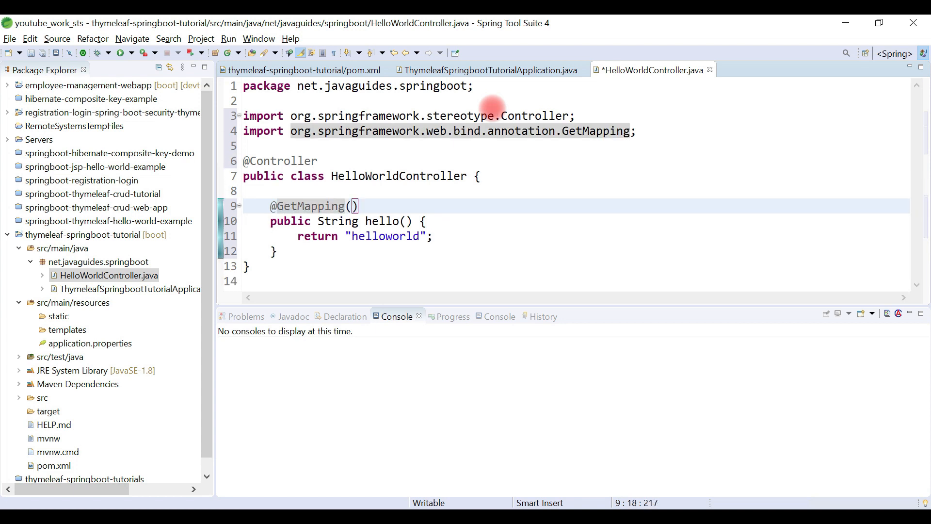
pyautogui.write('""')
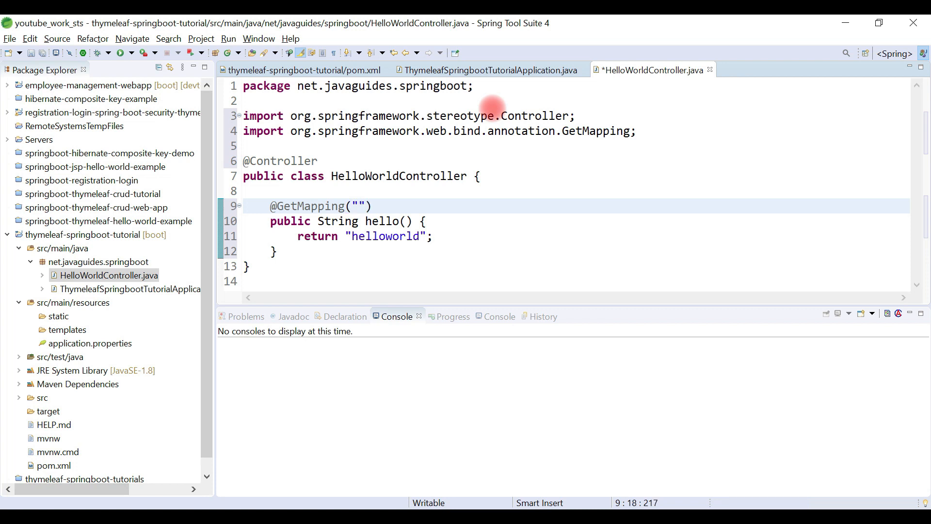
pyautogui.write('/hello')
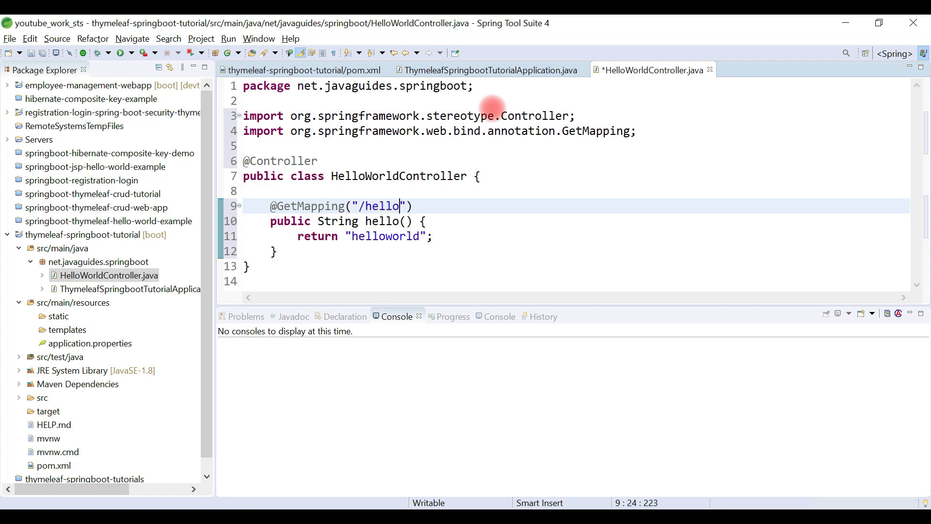
pyautogui.click(408, 221)
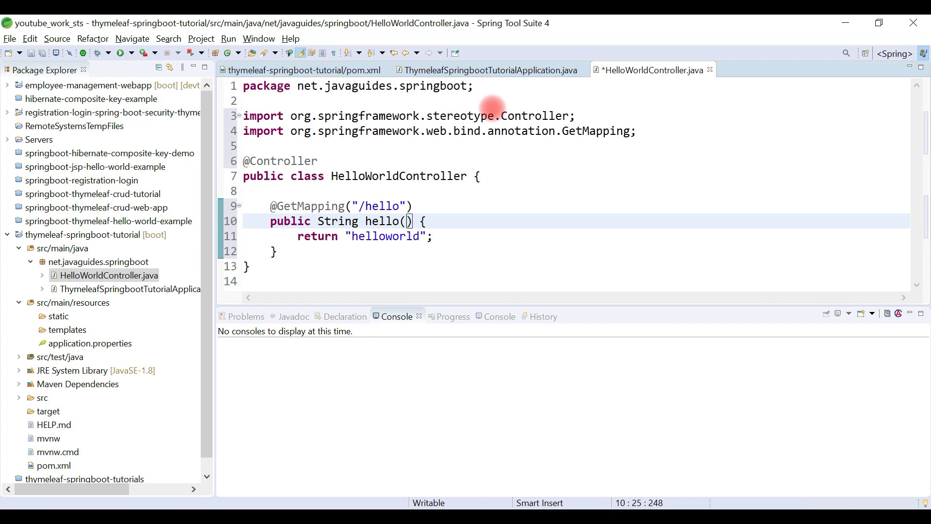
pyautogui.write('Model')
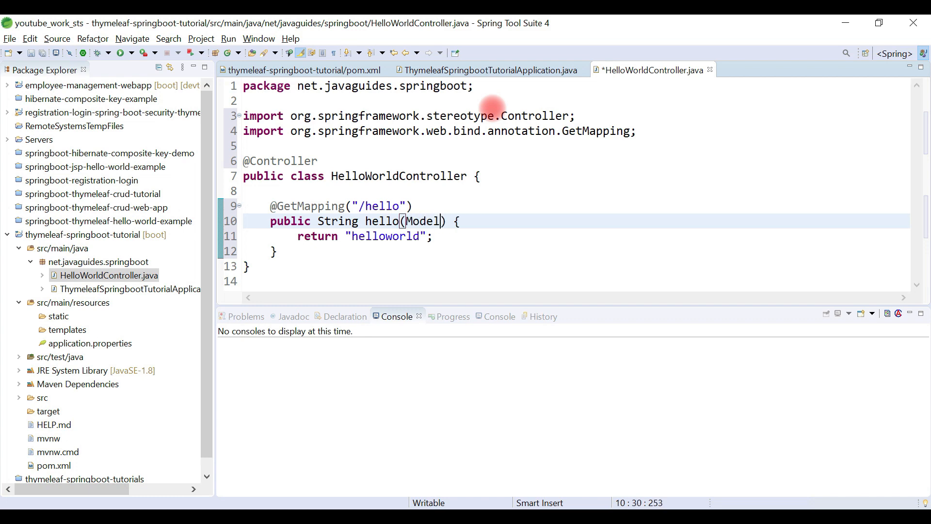
pyautogui.press('Ctrl+Space')
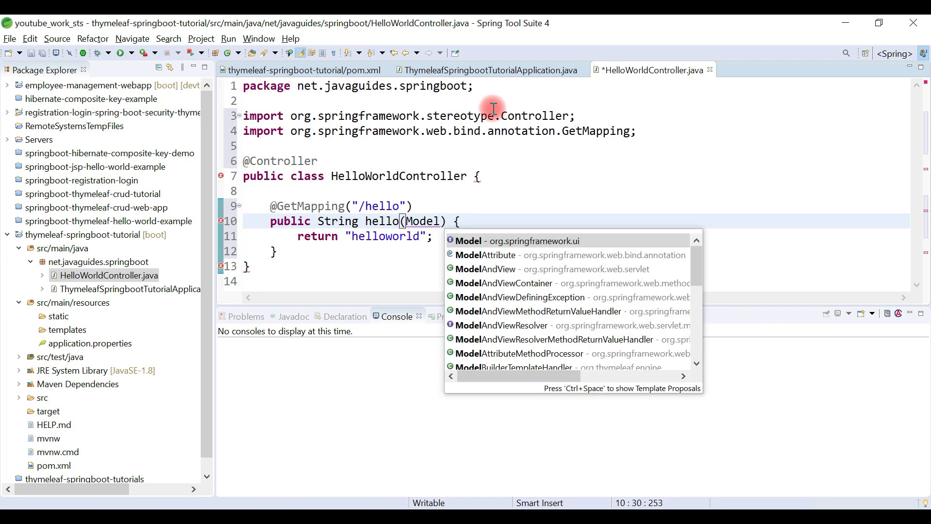
pyautogui.click(468, 240)
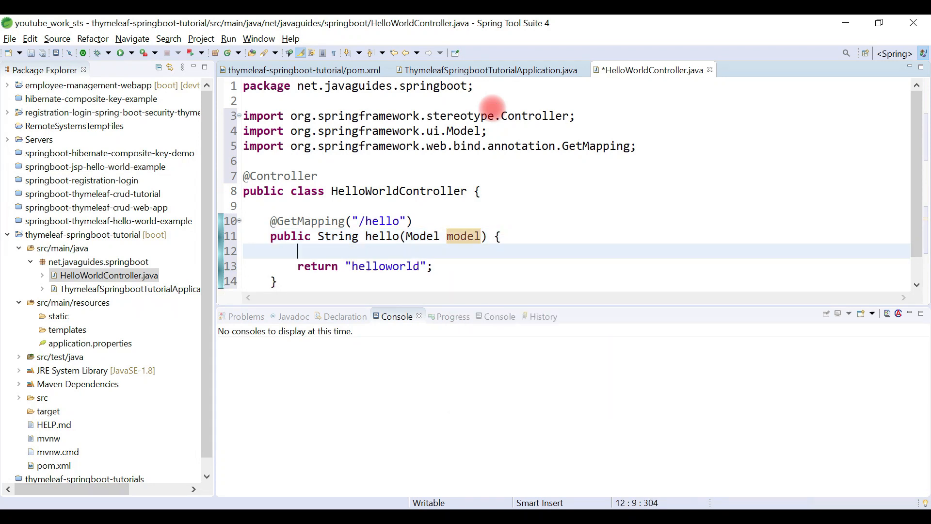
# - Add model.addAttribute("message", "Hello World") inside the handler
pyautogui.write('model.a')
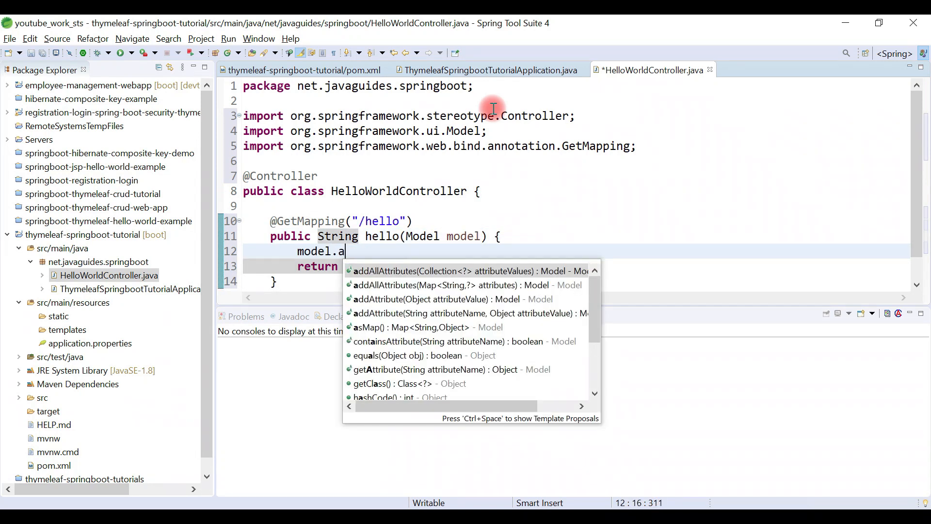
pyautogui.click(443, 313)
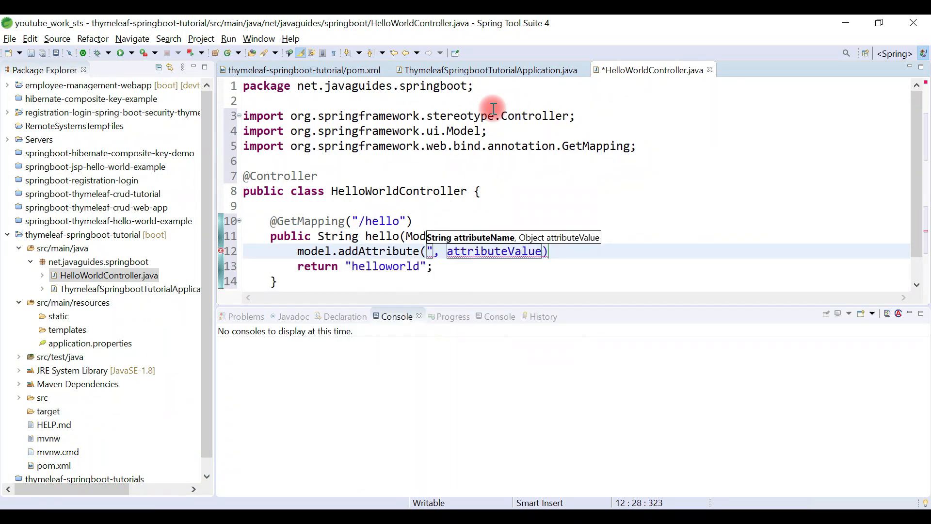
pyautogui.write('mess')
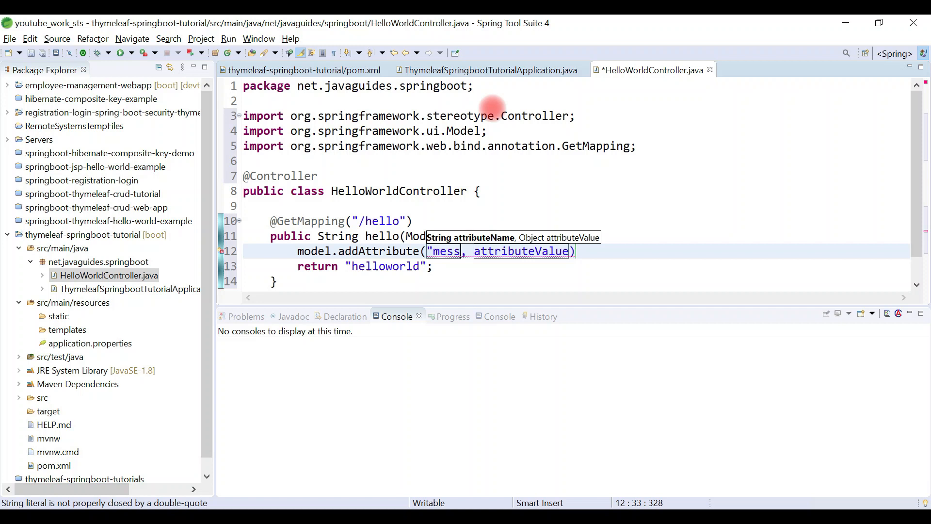
pyautogui.write('age"')
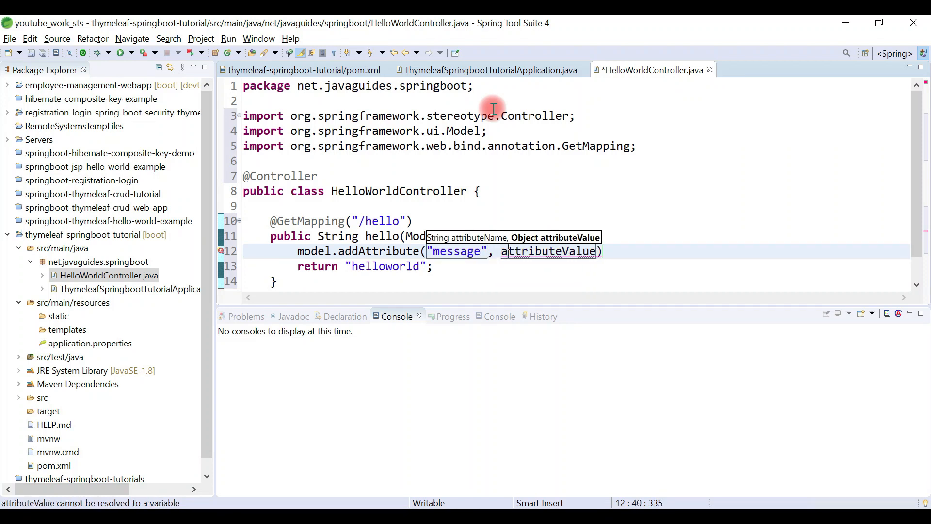
pyautogui.write('""')
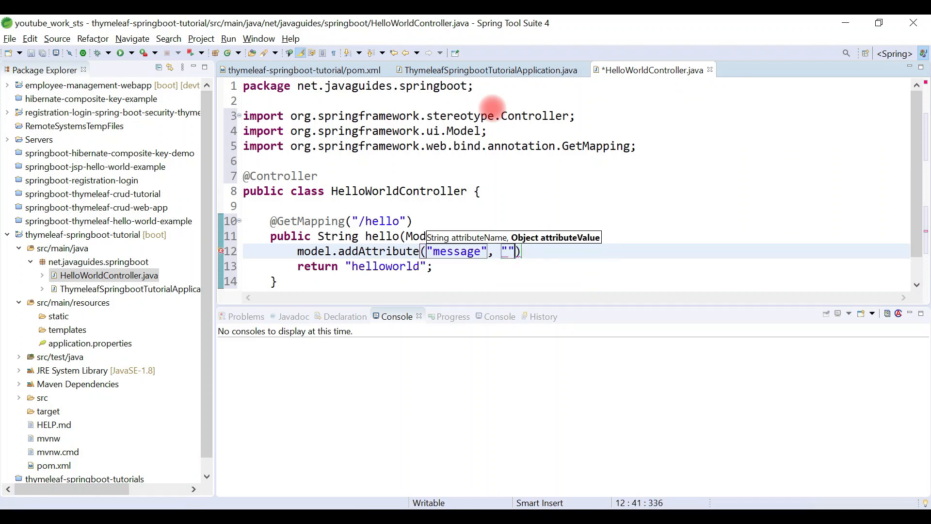
pyautogui.write('Hello')
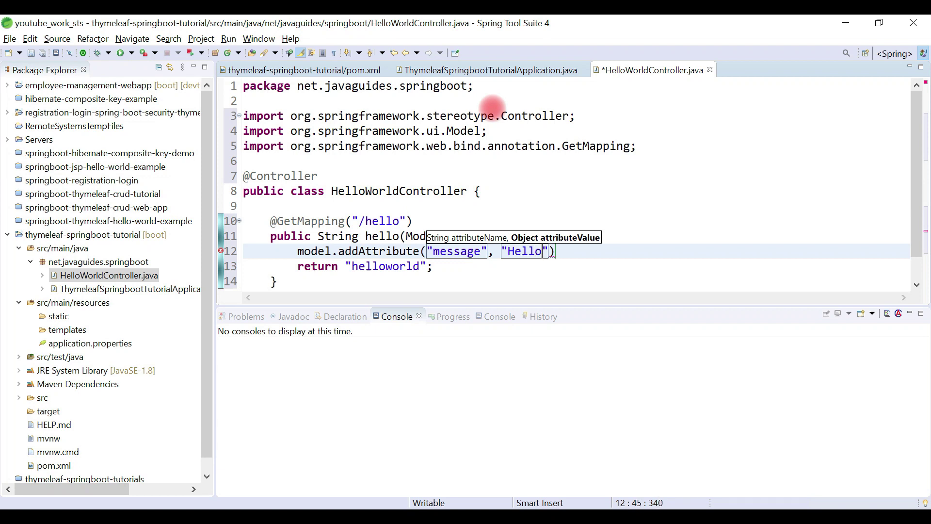
pyautogui.write('World')
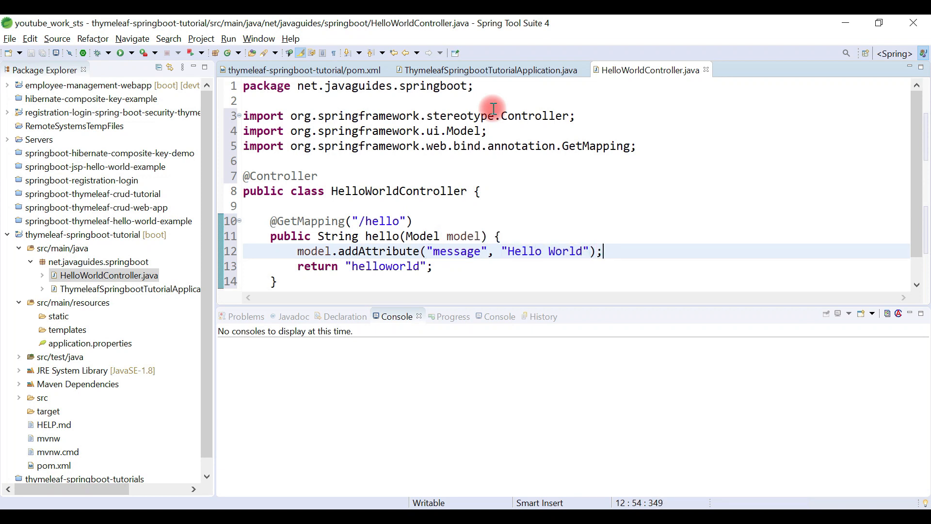
pyautogui.moveTo(787, 302)
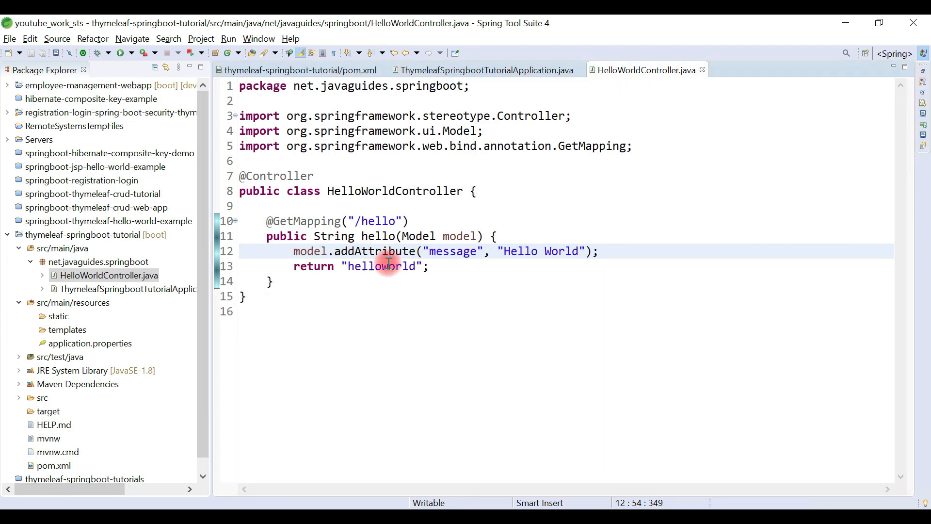
pyautogui.doubleClick(381, 266)
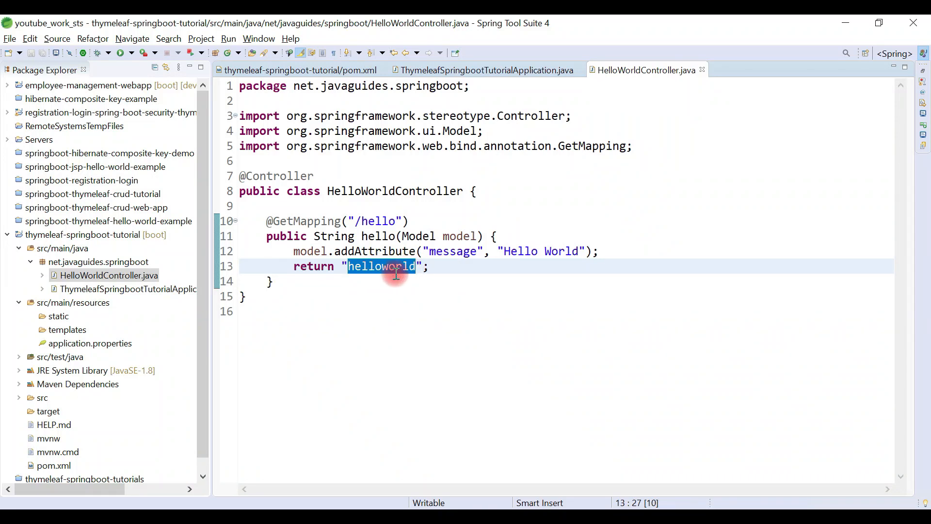
pyautogui.click(67, 329)
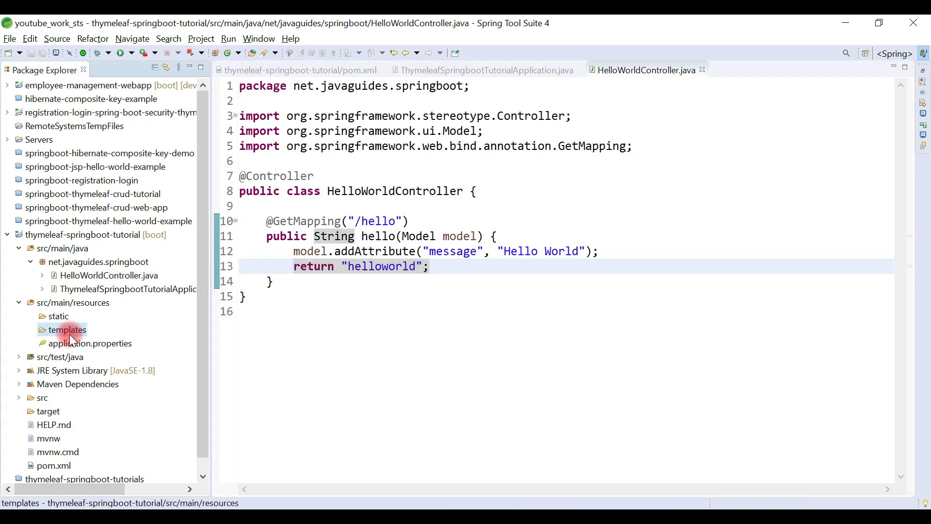
# - Create an HTML file named helloworld.html in the templates folder
pyautogui.rightClick(67, 329)
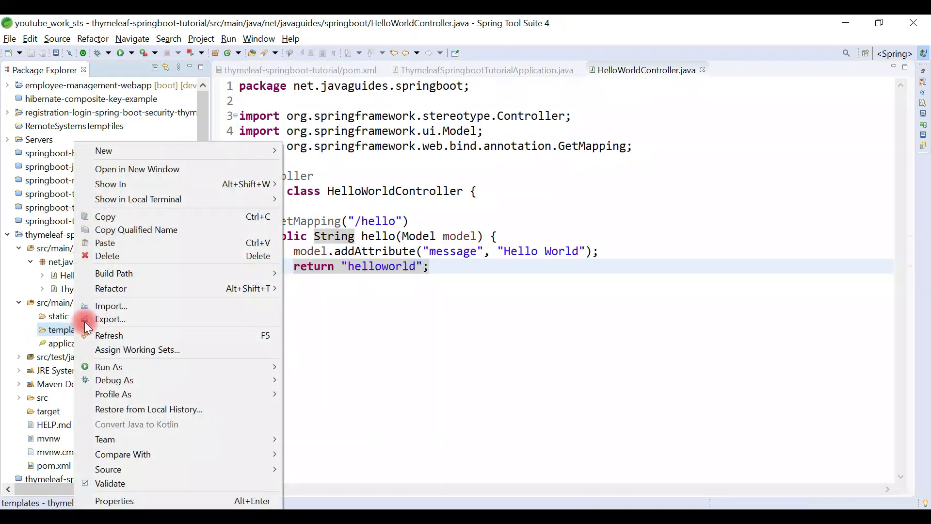
pyautogui.click(104, 151)
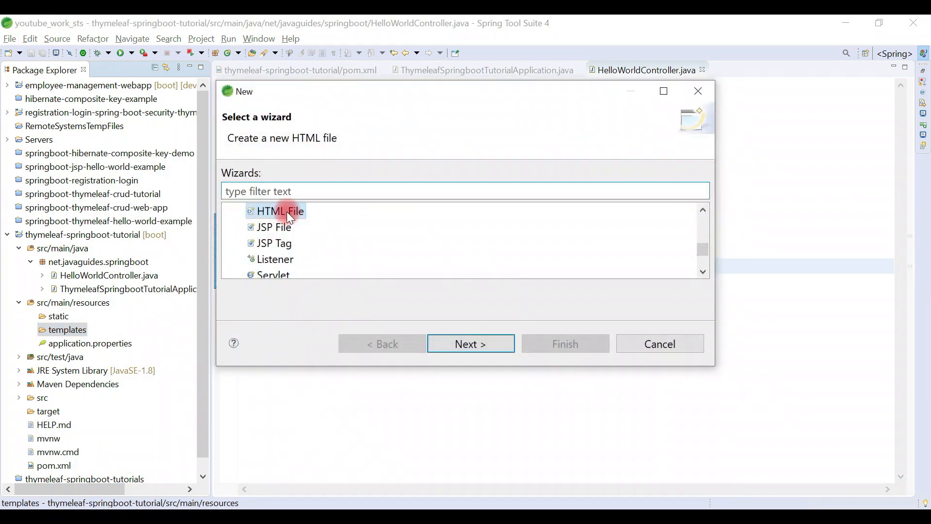
pyautogui.click(471, 344)
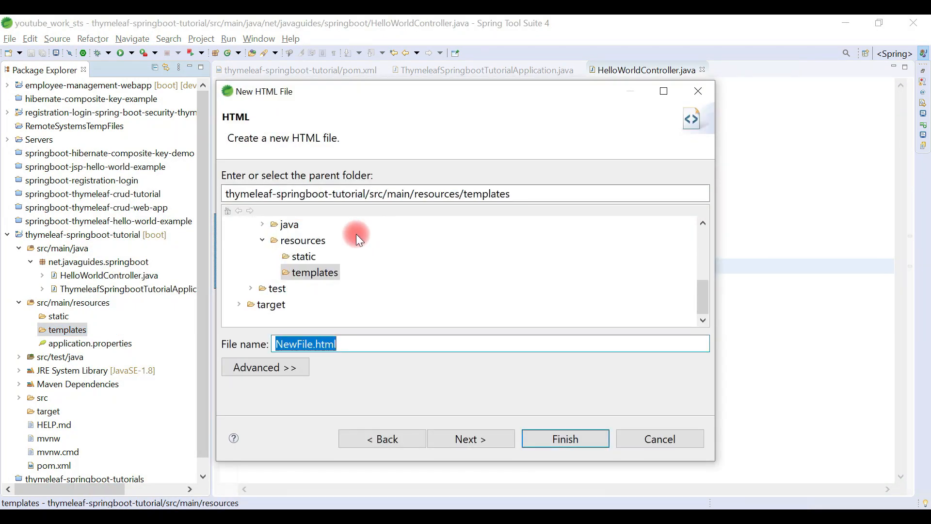
pyautogui.write('helloworld.')
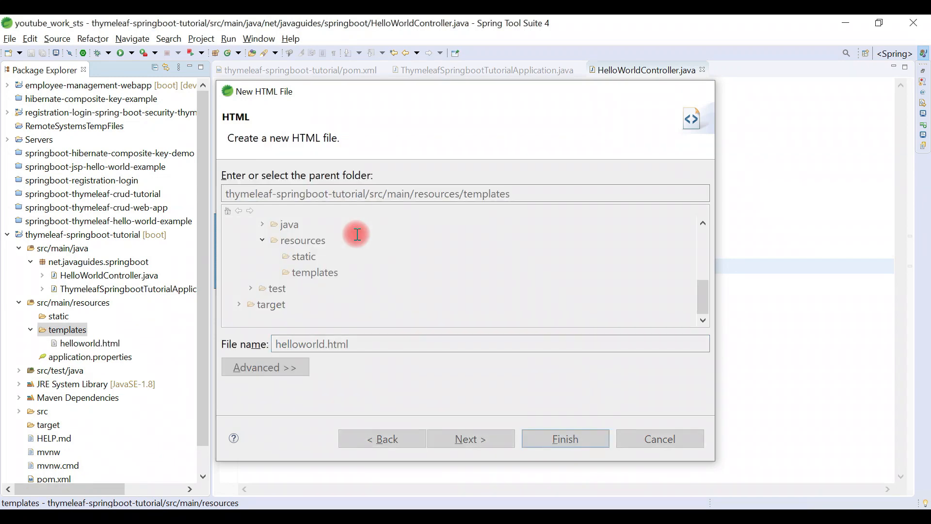
pyautogui.click(565, 439)
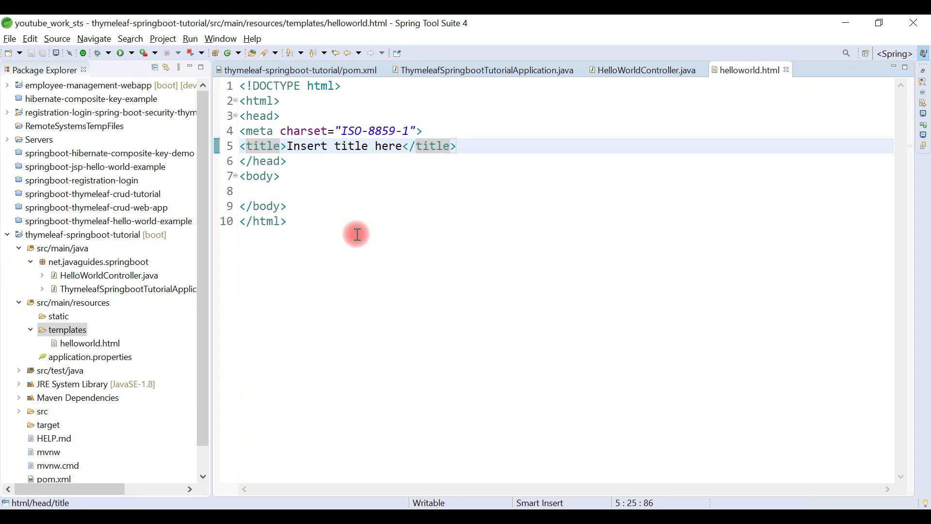
# - Replace the placeholder title with 'Thymeleaf HelloWorld App' and start the body content
pyautogui.doubleClick(343, 146)
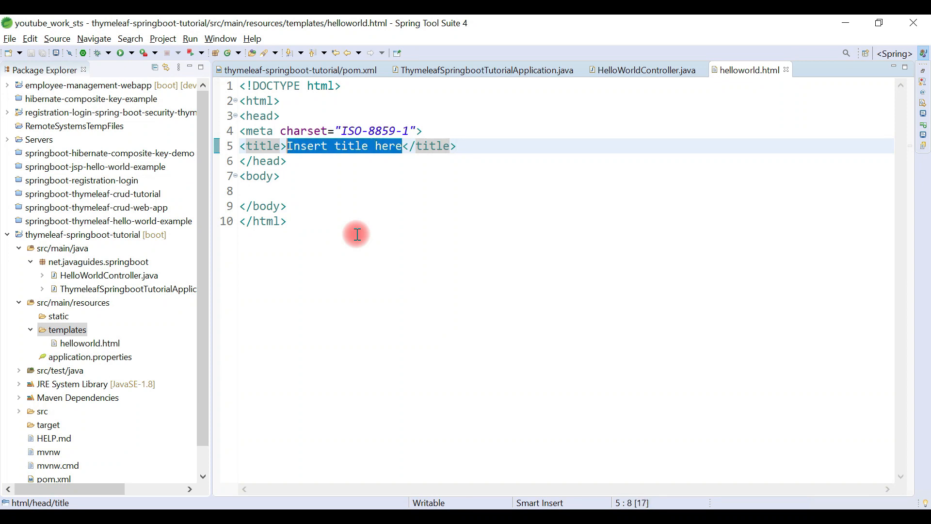
pyautogui.press('Delete')
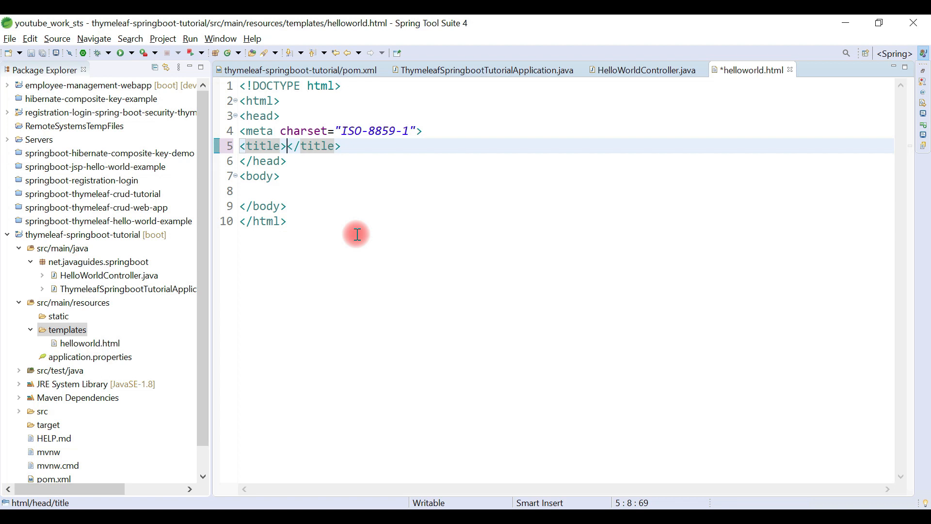
pyautogui.write('Thymeleaf HelloWorld App')
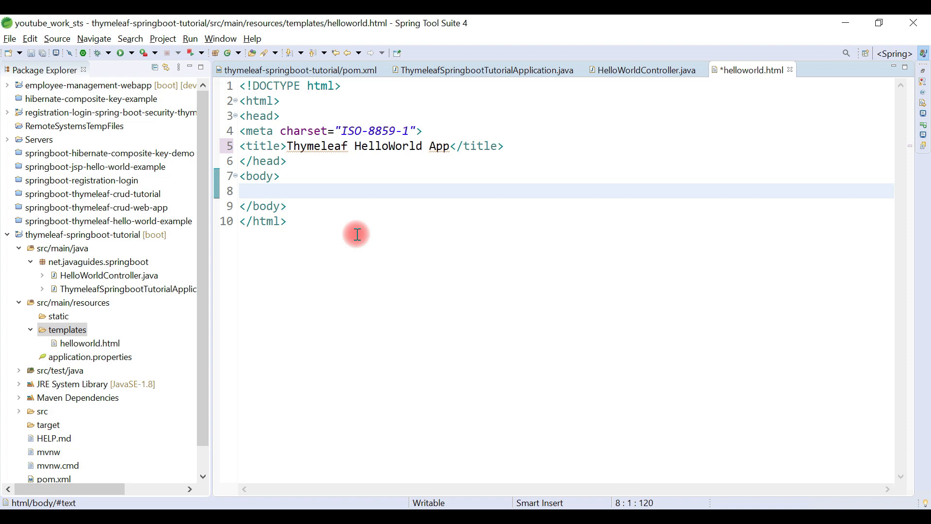
pyautogui.write('<')
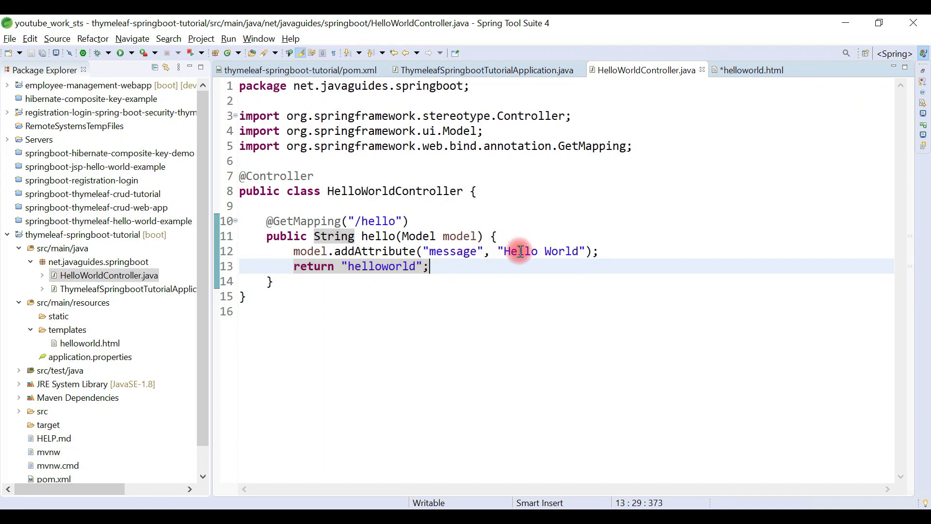
pyautogui.doubleClick(453, 251)
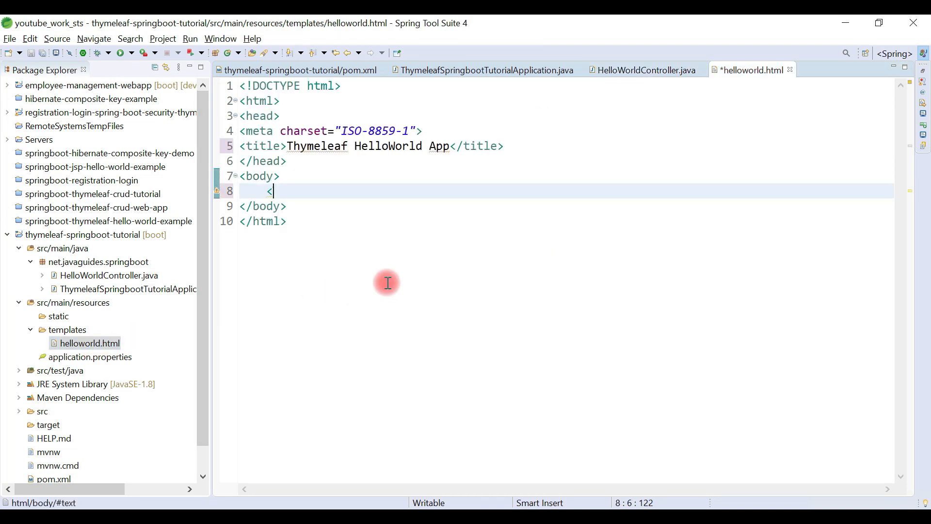
# - Write an h1 with th:text="'Thymeleaf ' + ${message} + ' App'" in the body
pyautogui.write('h')
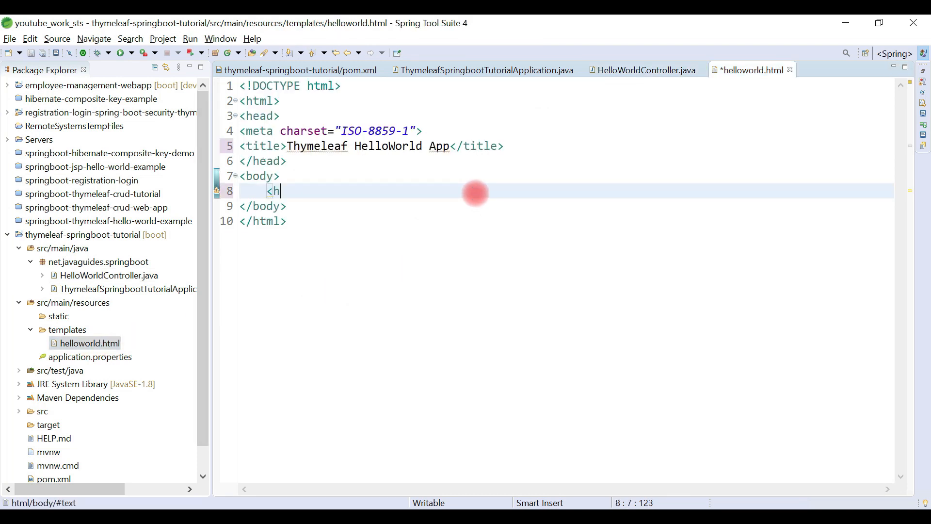
pyautogui.write('1 th></h1>')
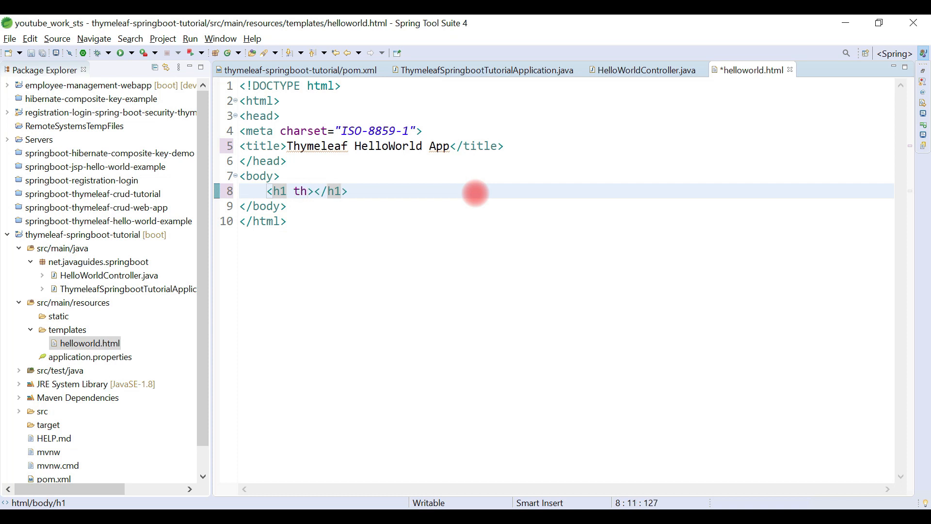
pyautogui.write(':text')
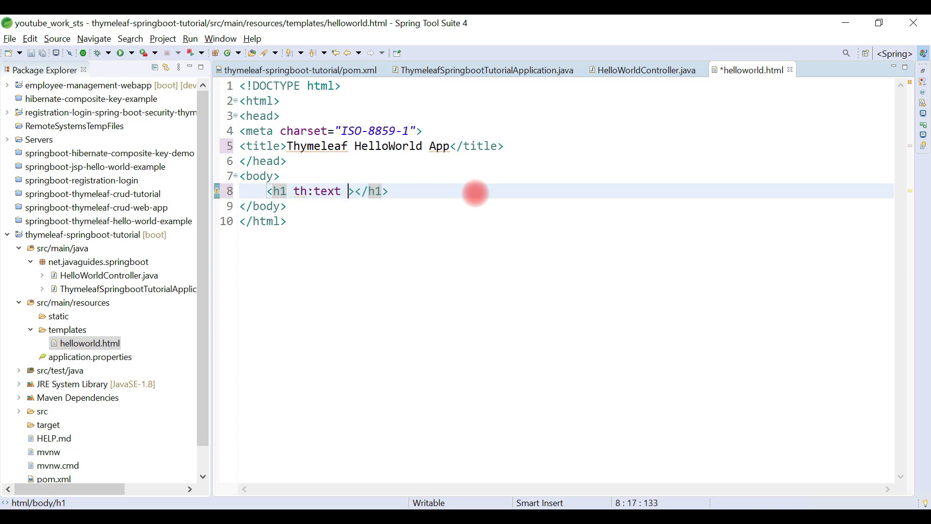
pyautogui.write('= ""')
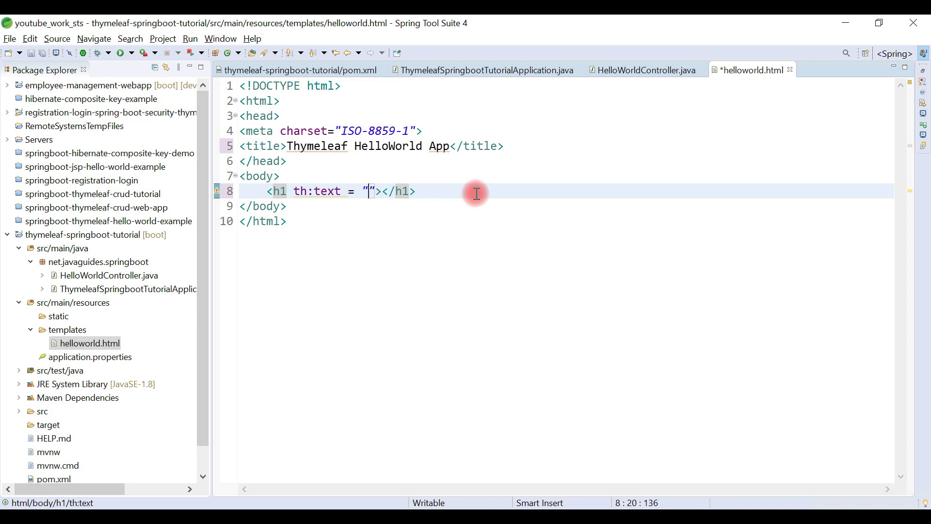
pyautogui.write("'T")
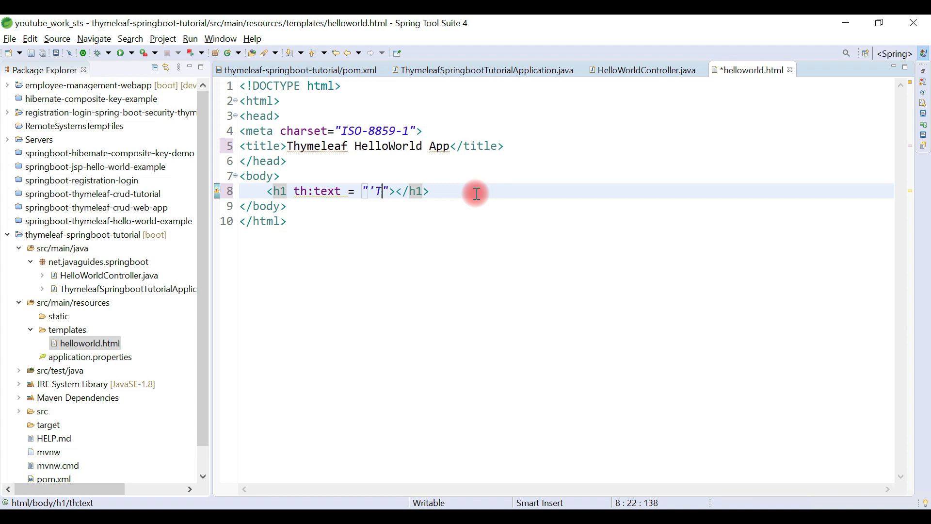
pyautogui.write('hyme')
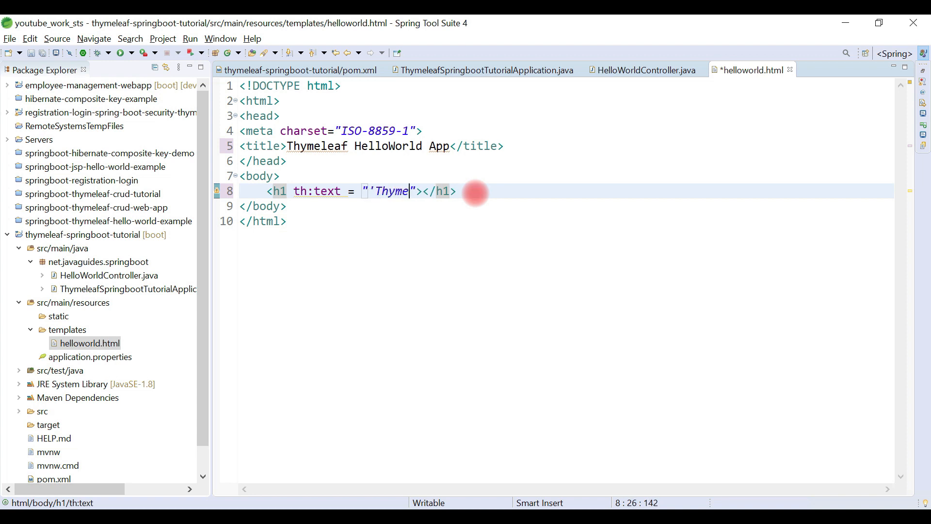
pyautogui.write('leaf')
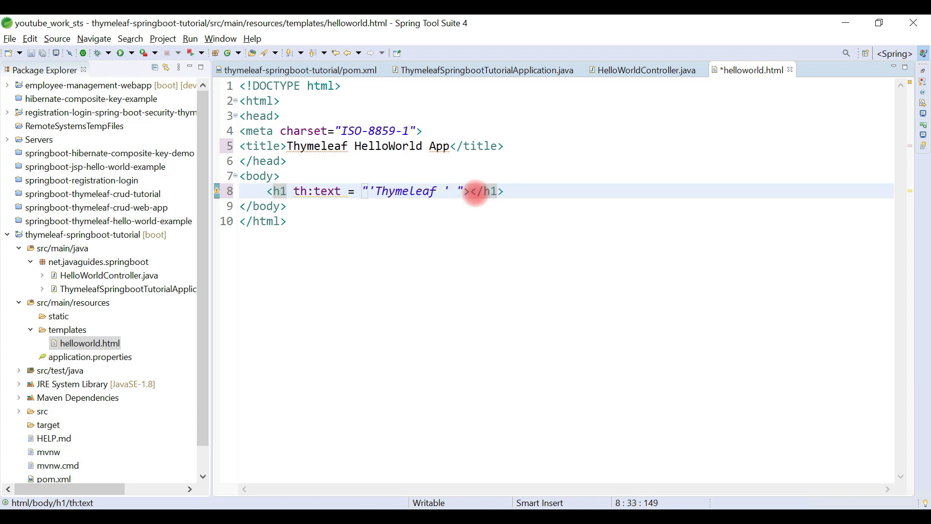
pyautogui.write('+ $')
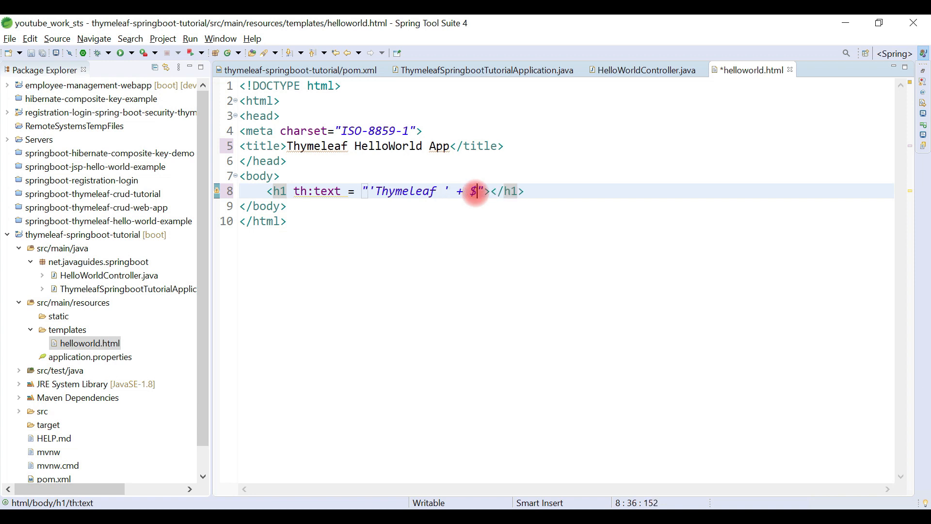
pyautogui.write('{message')
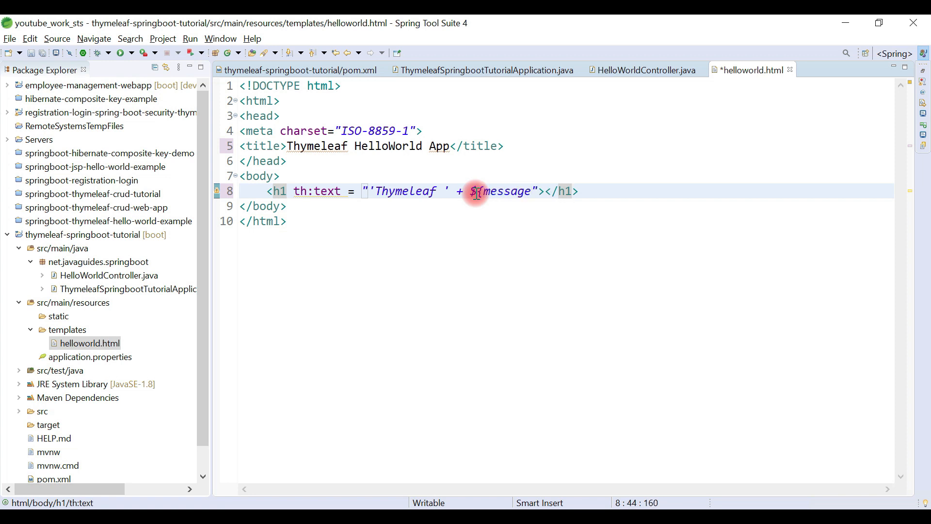
pyautogui.write('}')
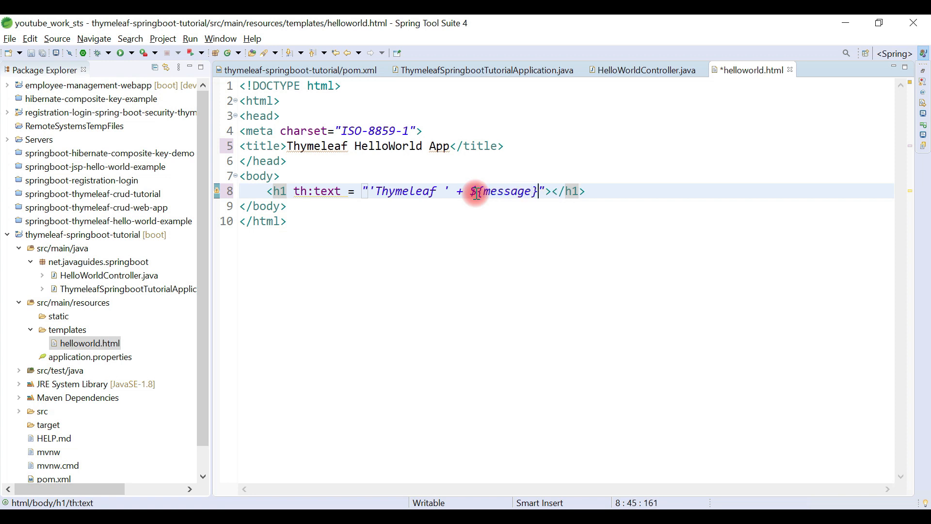
pyautogui.write('+')
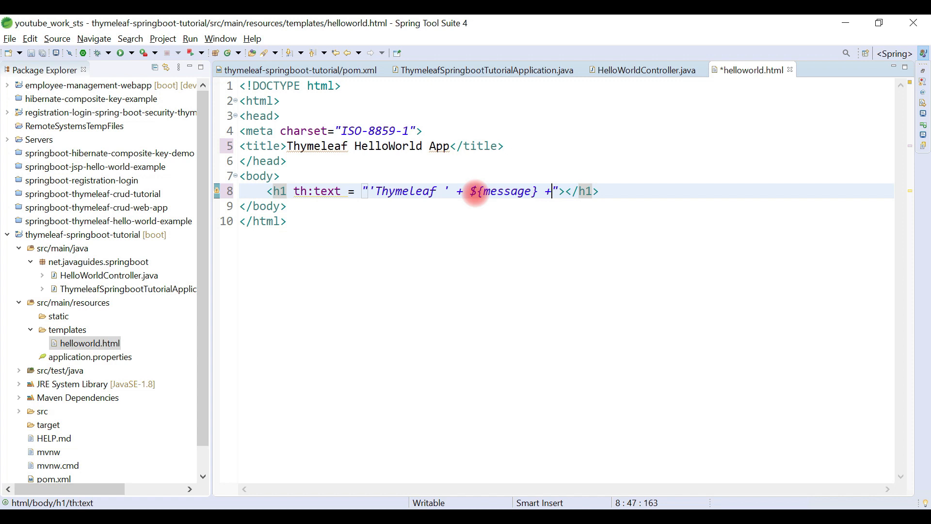
pyautogui.write("'Ap'")
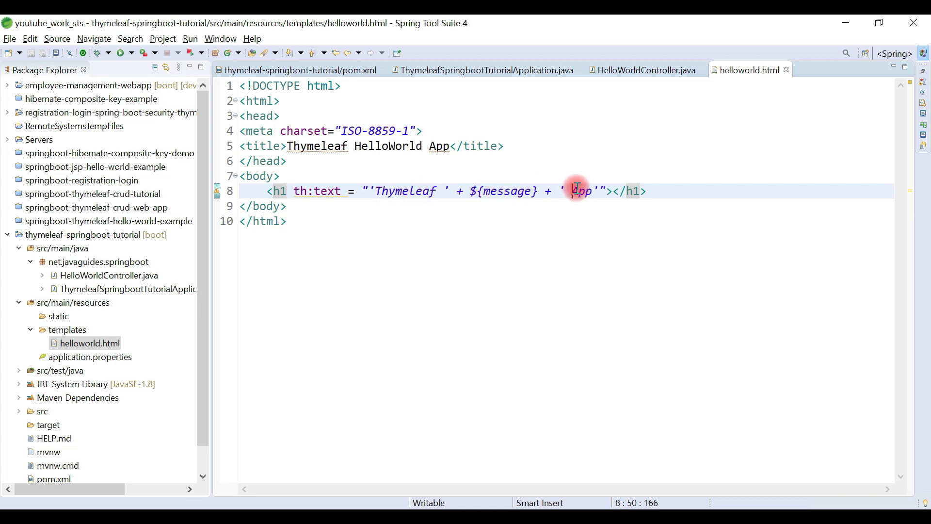
pyautogui.click(504, 71)
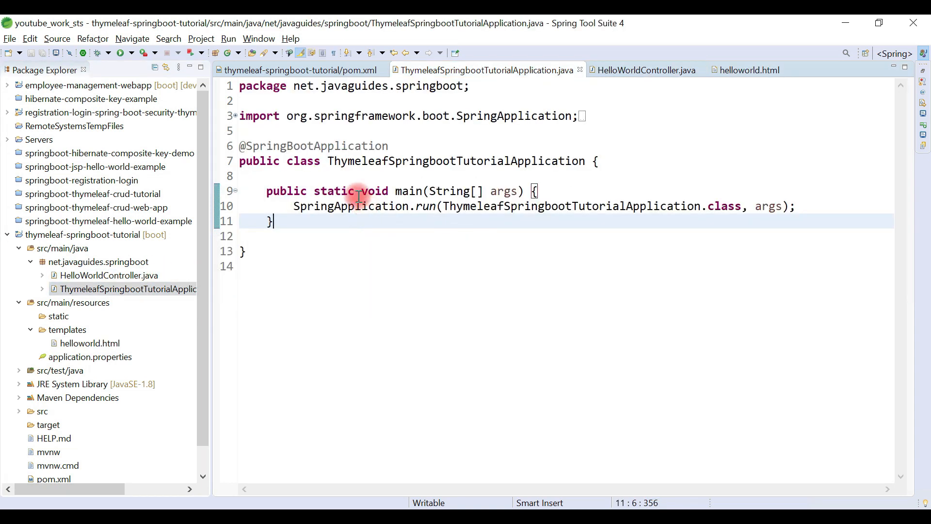
# - Run ThymeleafSpringbootTutorialApplication as a Spring Boot App
pyautogui.rightClick(356, 198)
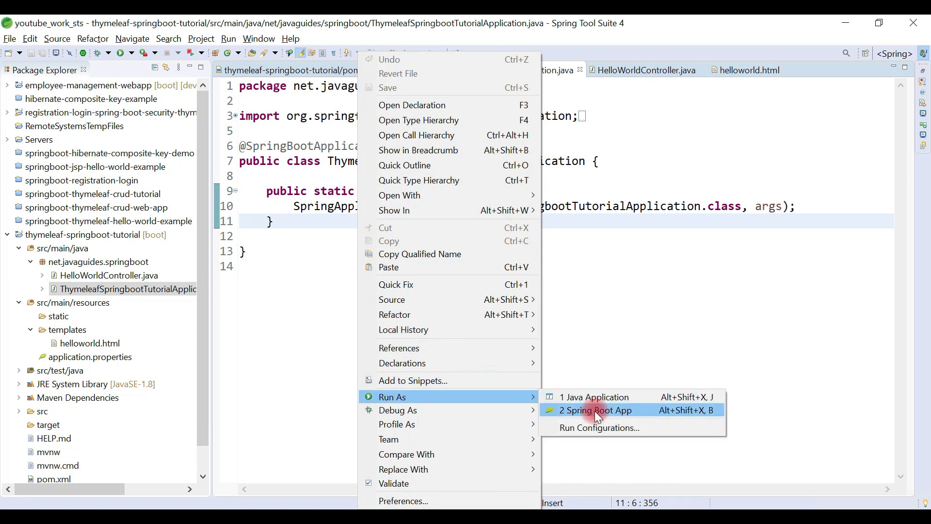
pyautogui.click(595, 411)
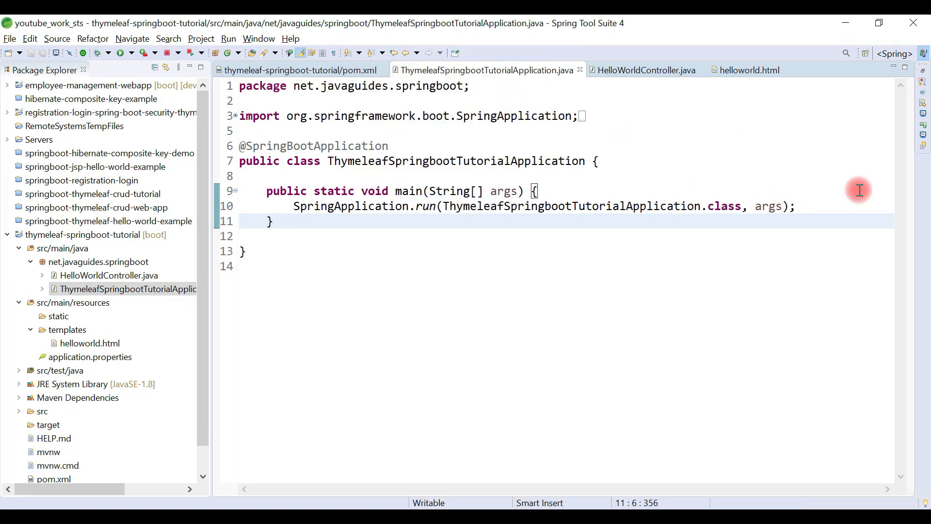